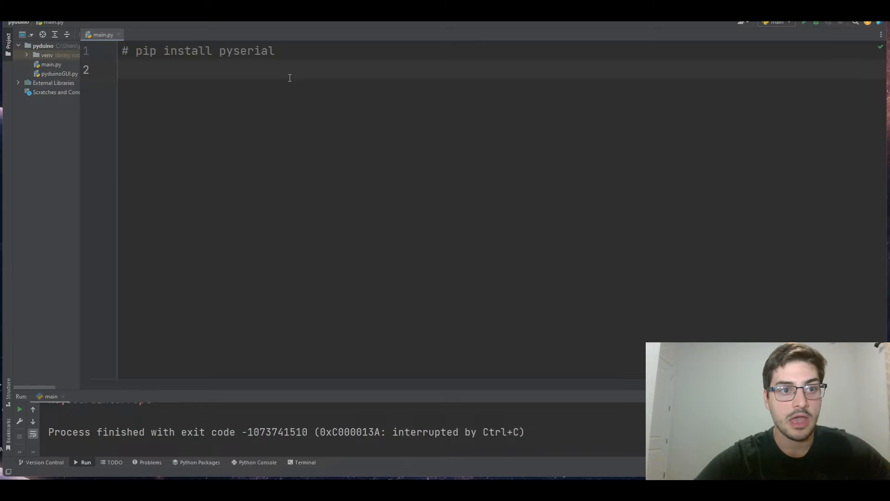
Add 'import serial.tools.list_ports' at the top of main.py
type("mpr")
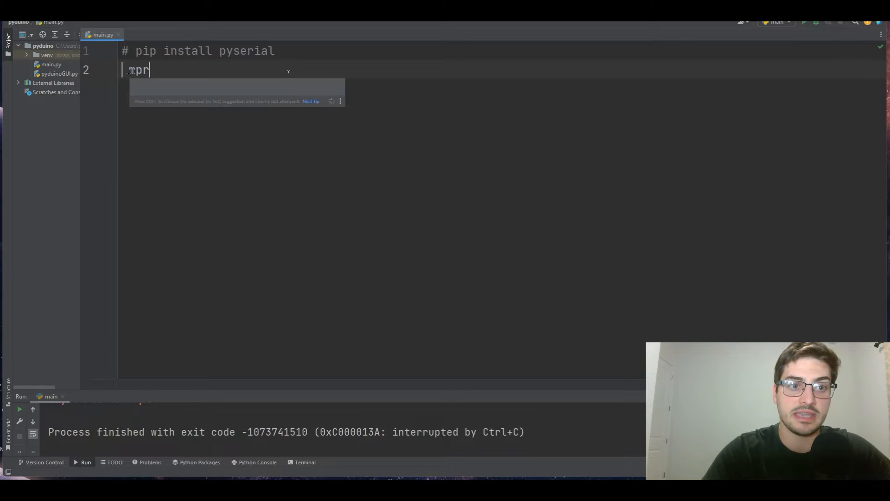
type("import seria")
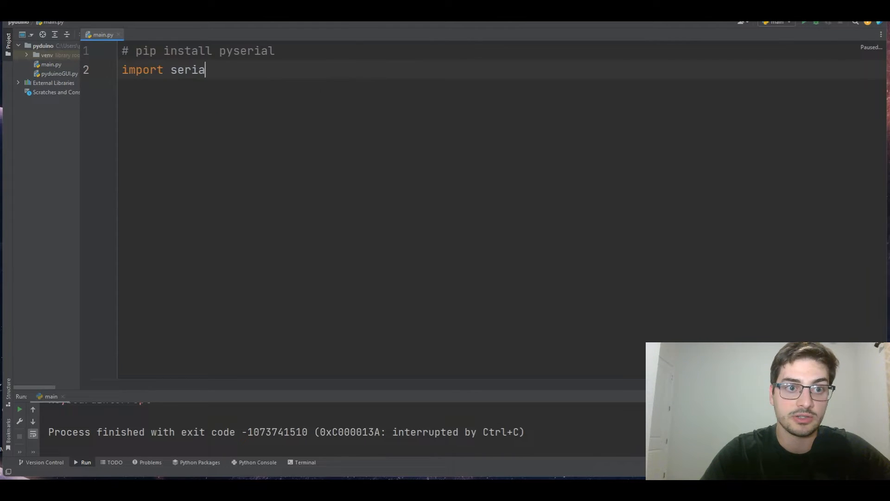
type(".tol")
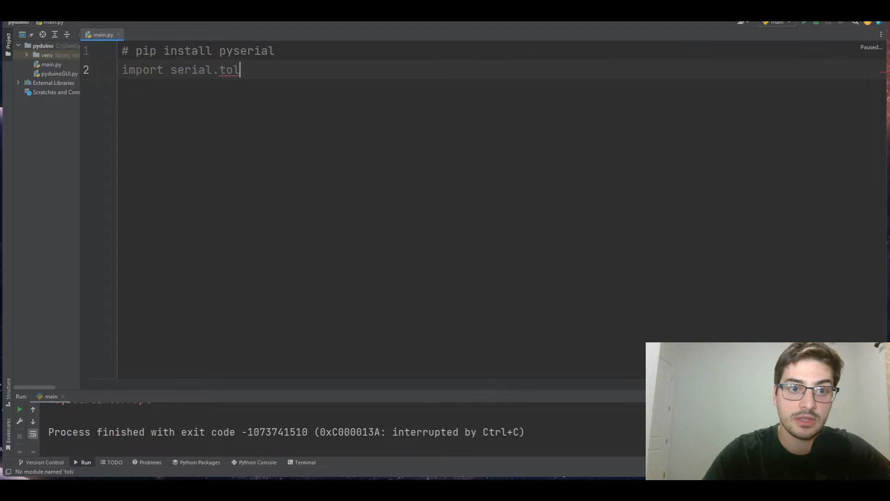
type("ols.list_ports")
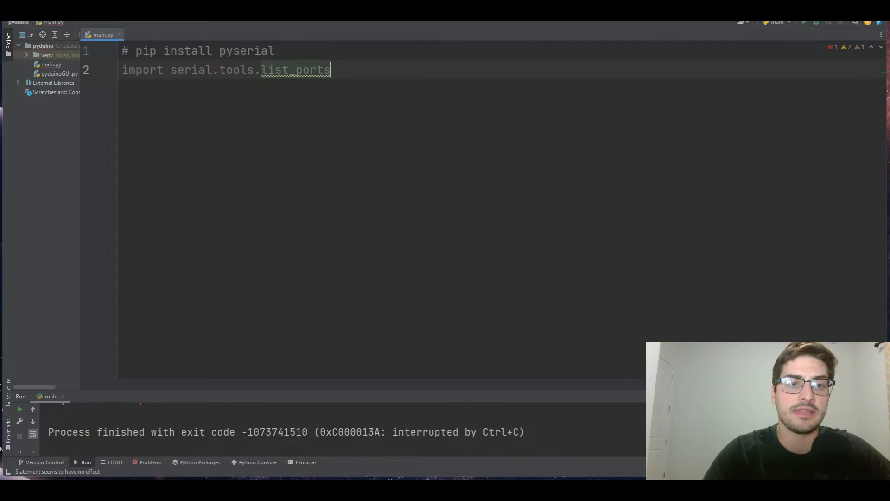
Assign serial.tools.list_ports.comports() to a ports variable
type("ports")
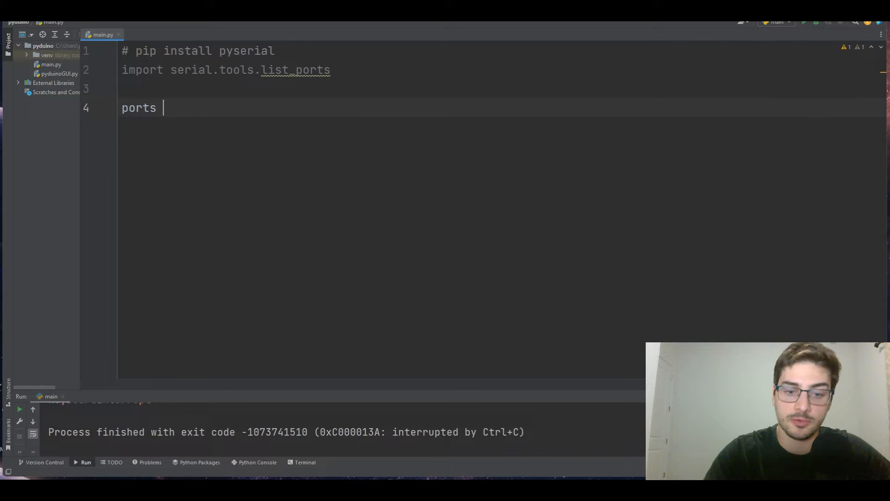
type("= serial.tools.l")
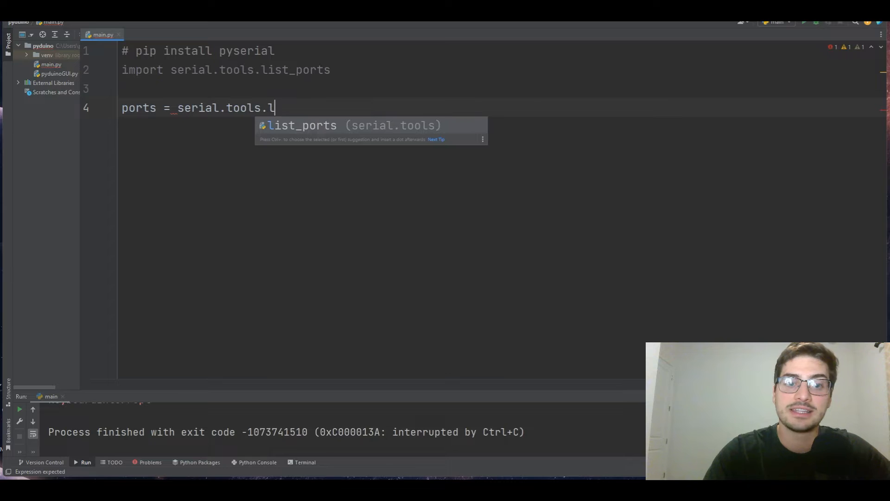
type("ist_ports.")
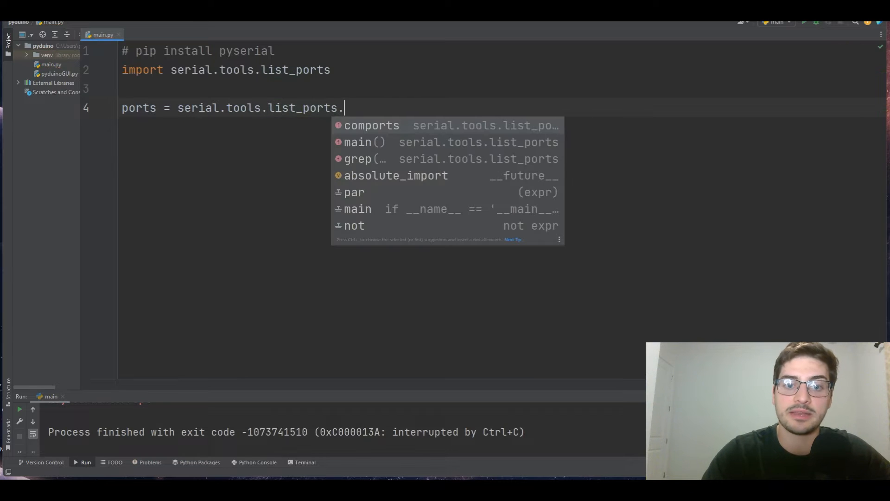
left_click(371, 125)
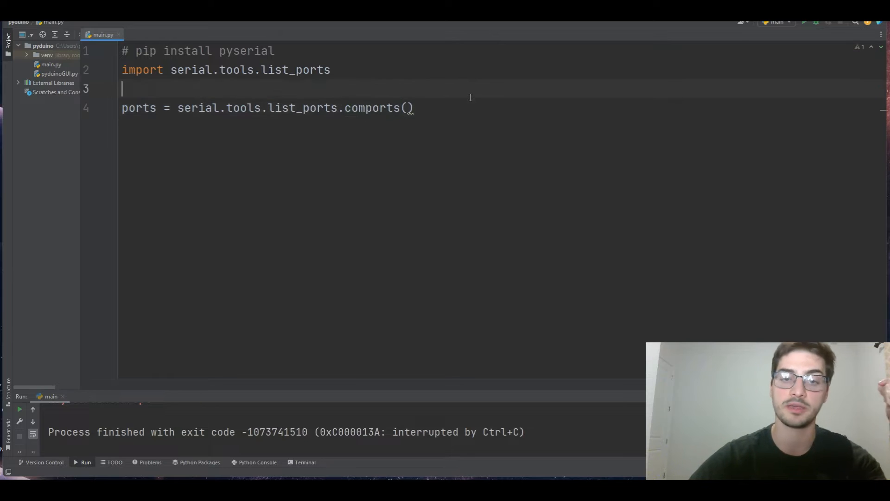
left_click(407, 108)
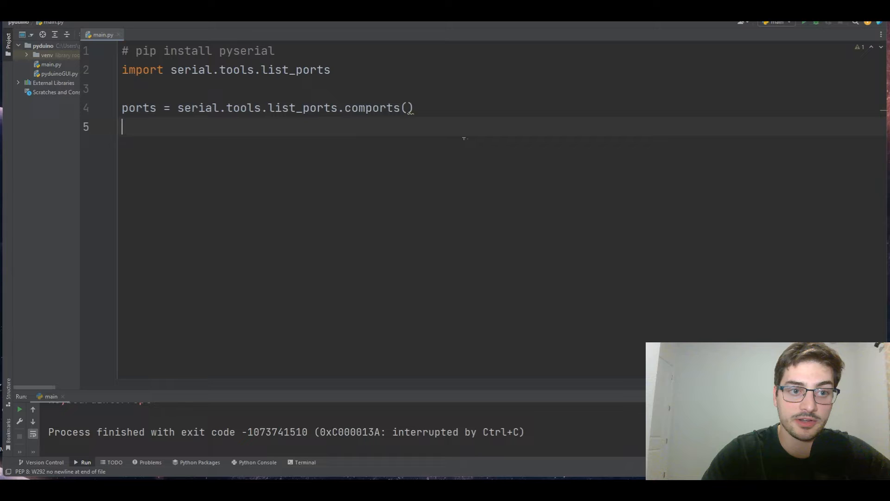
Add 'serialInst = serial.Serial()' and 'portsList = []' on two lines
type("serialInst = serial.Serial(")
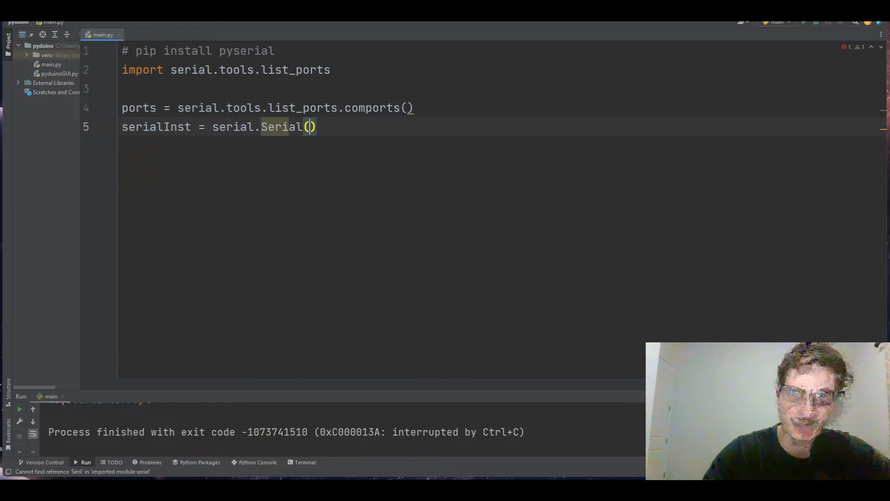
key("enter")
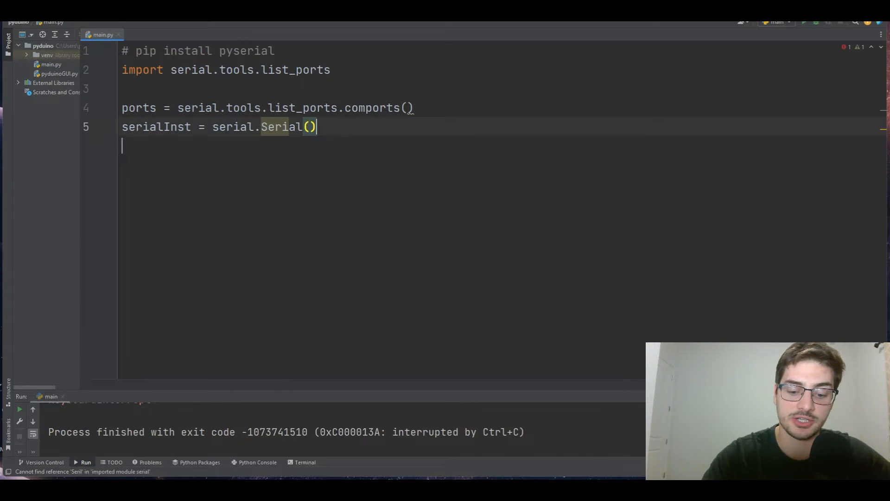
type("portsList = []")
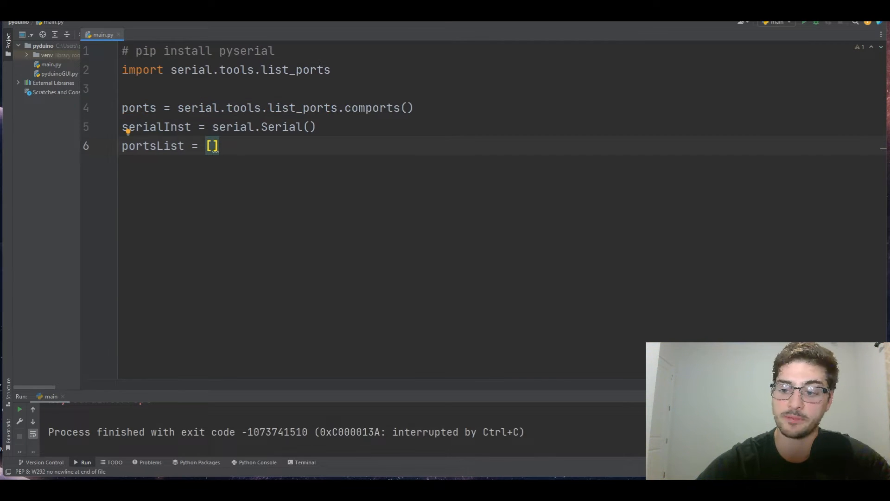
mouse_move(439, 139)
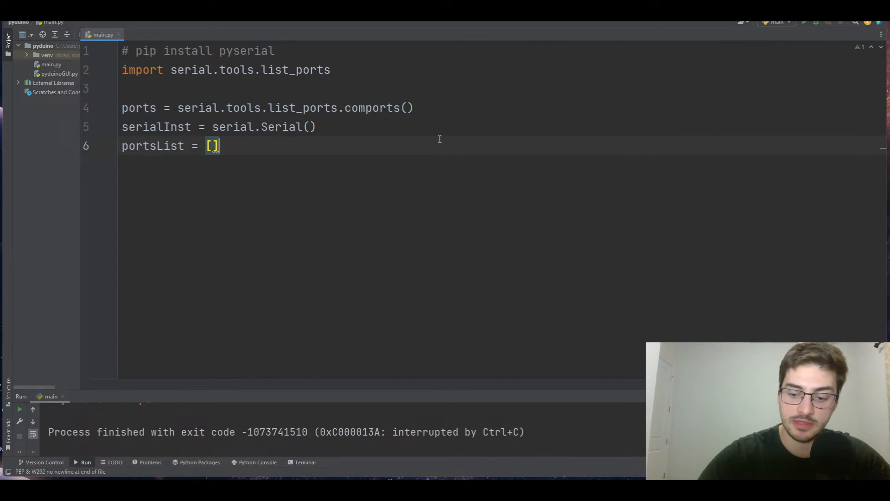
Write 'for one in ports:' appending str(one) to portsList and printing str(one)
type("for one in port")
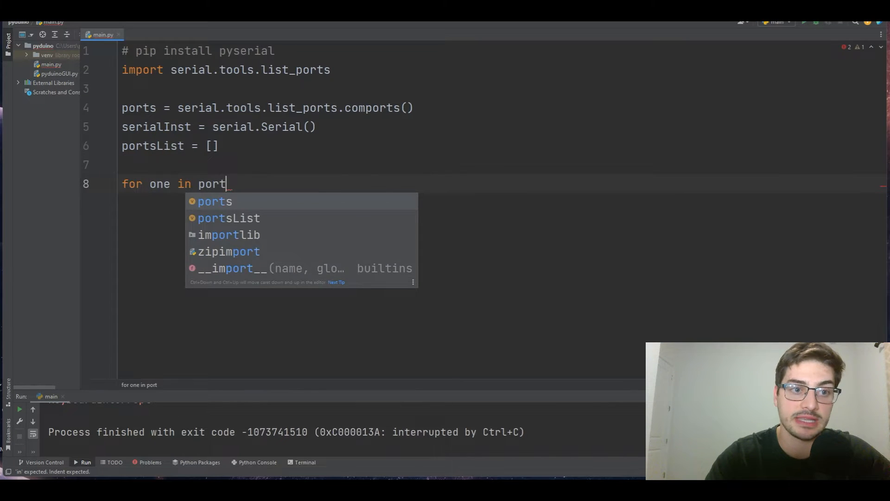
type("s:")
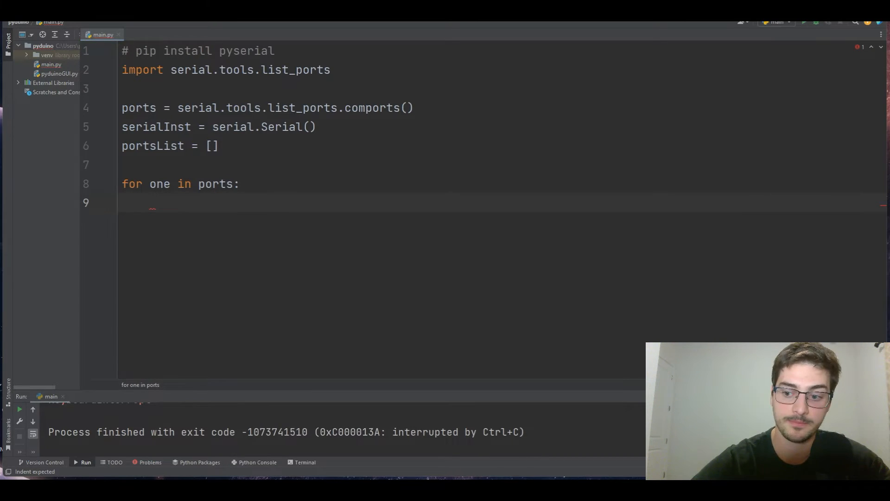
type("portsList.append(st")
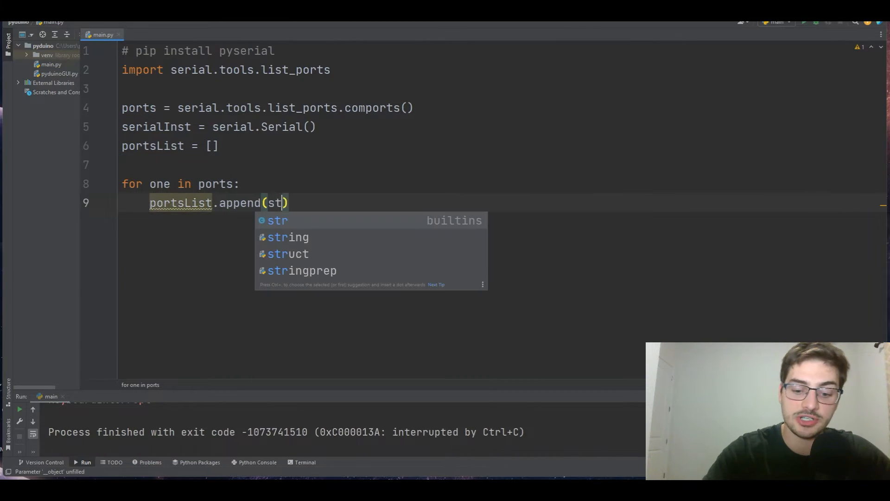
type("(one")
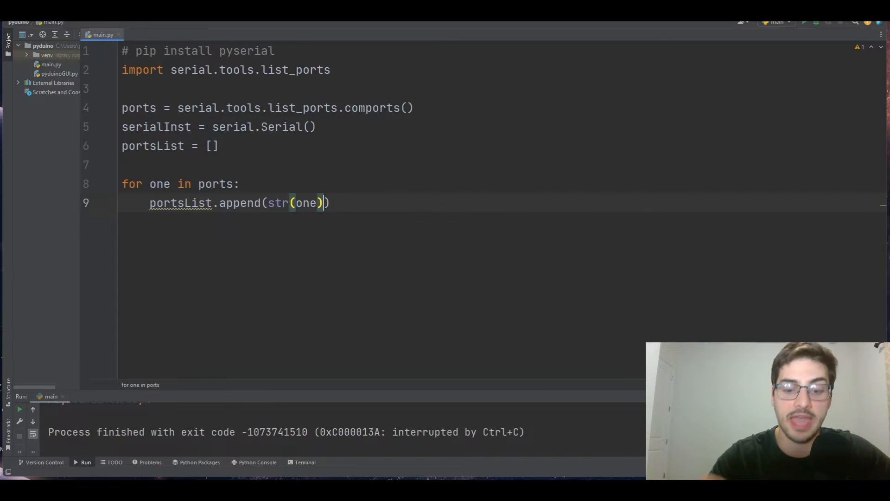
type("print(str(one")
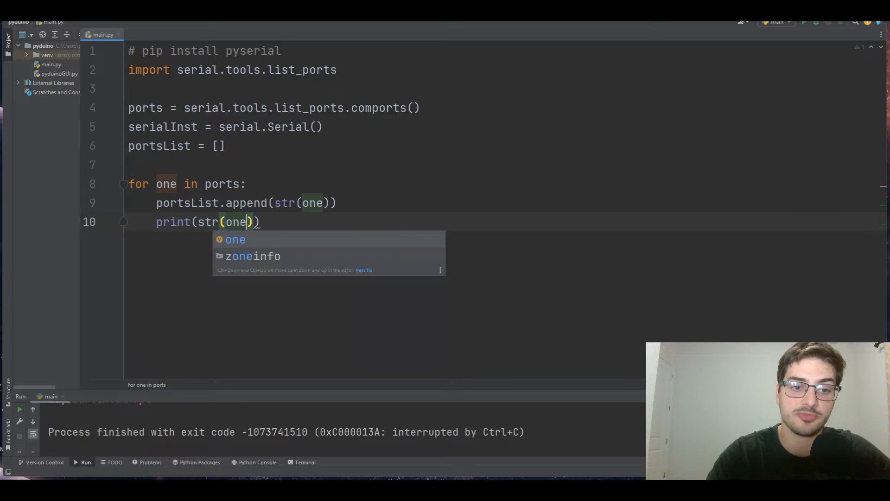
key("enter")
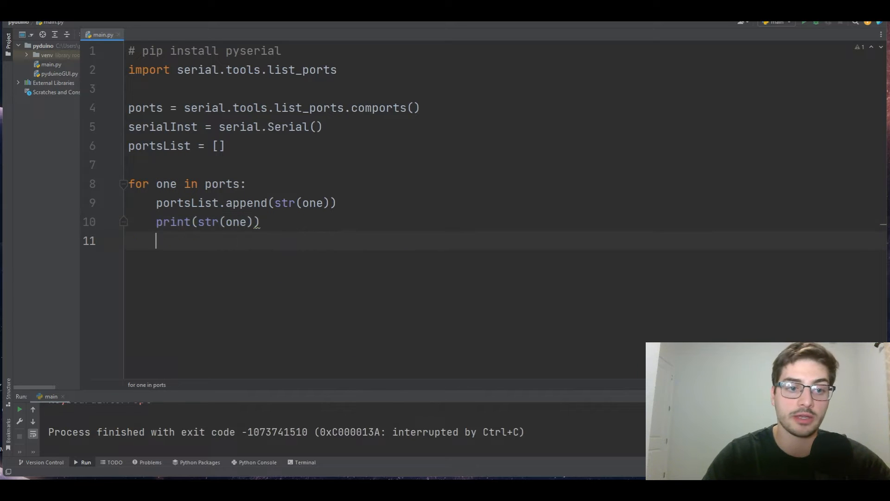
key("enter")
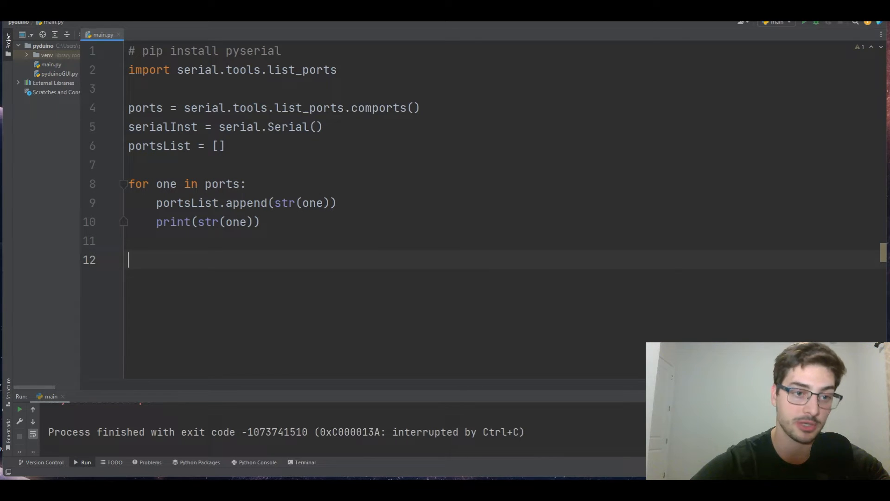
Add com = input("Select Com Port for Arduino #: ") with blank lines below
type("c")
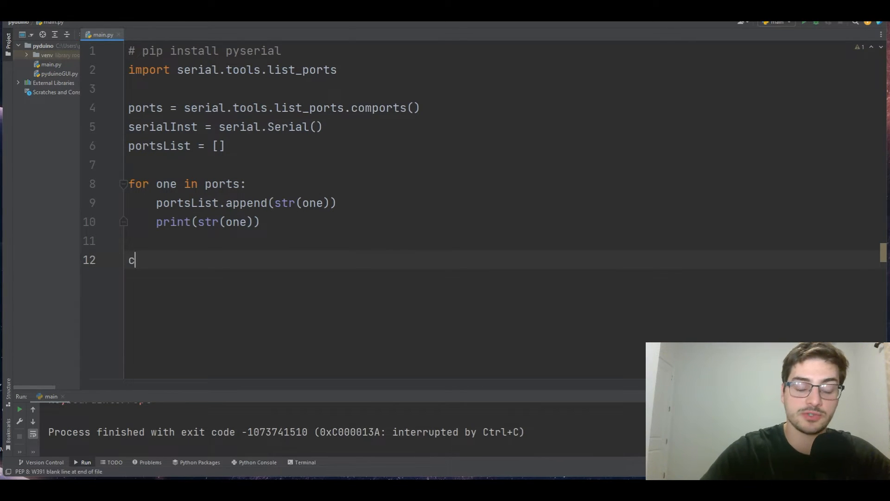
type("om =")
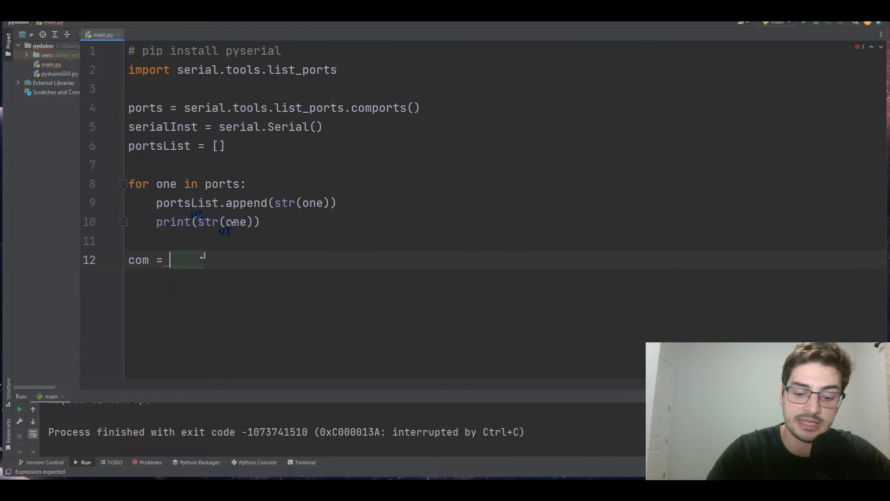
type("input(\"S\"")
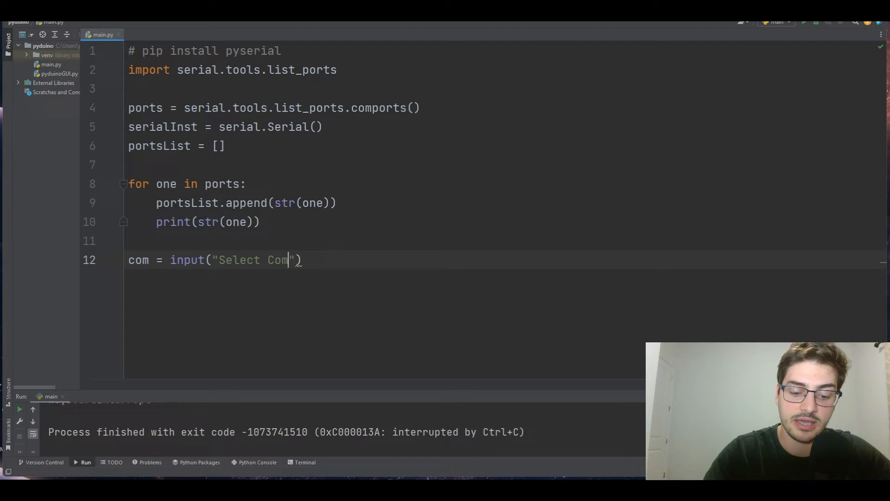
type("Port for Ar")
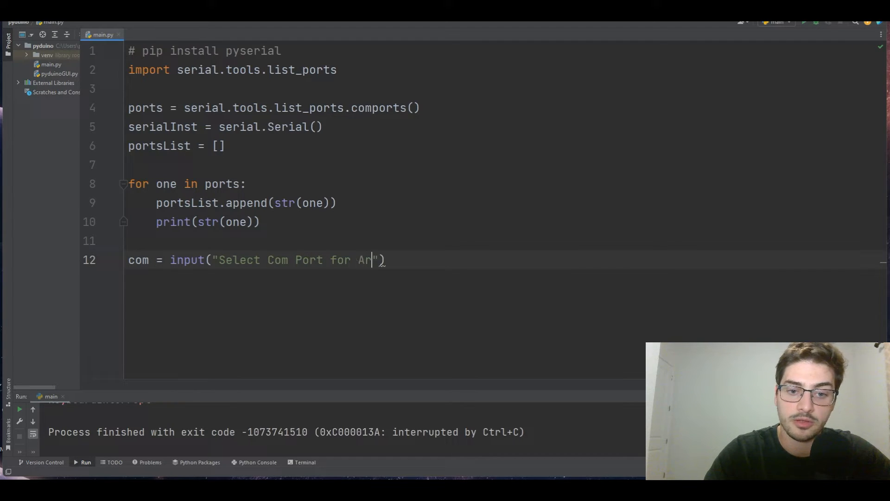
type("duino #:")
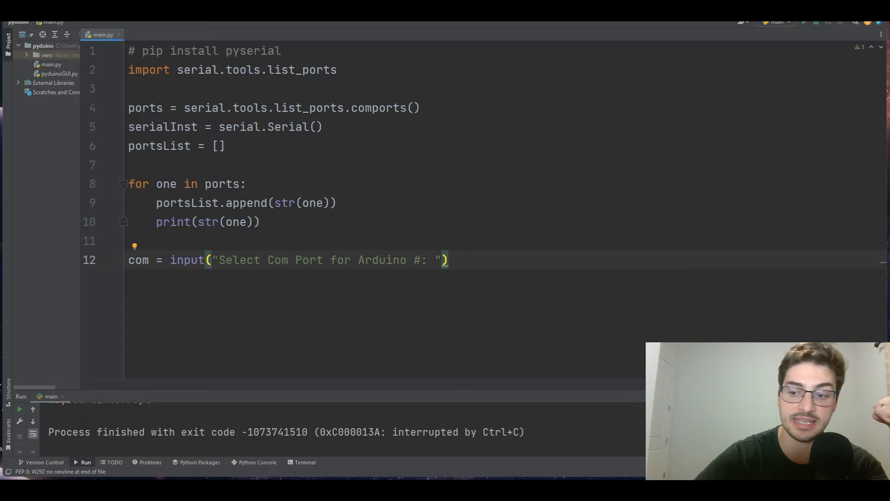
left_click(331, 260)
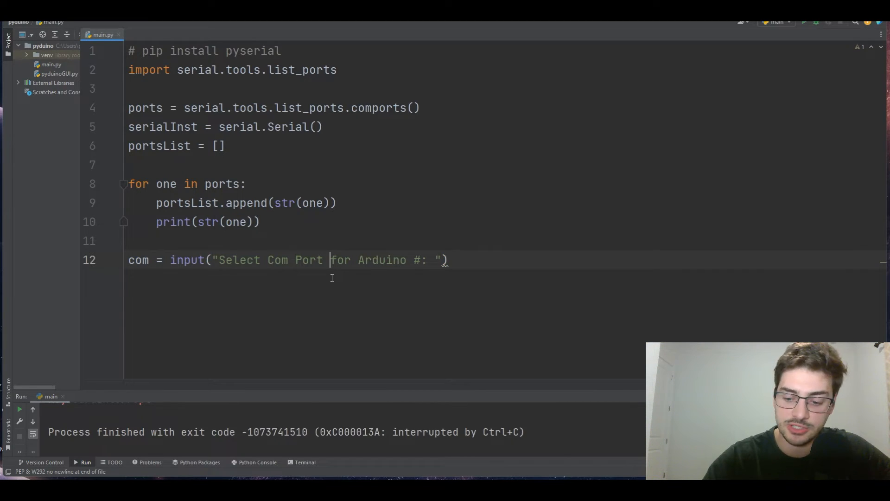
key("enter")
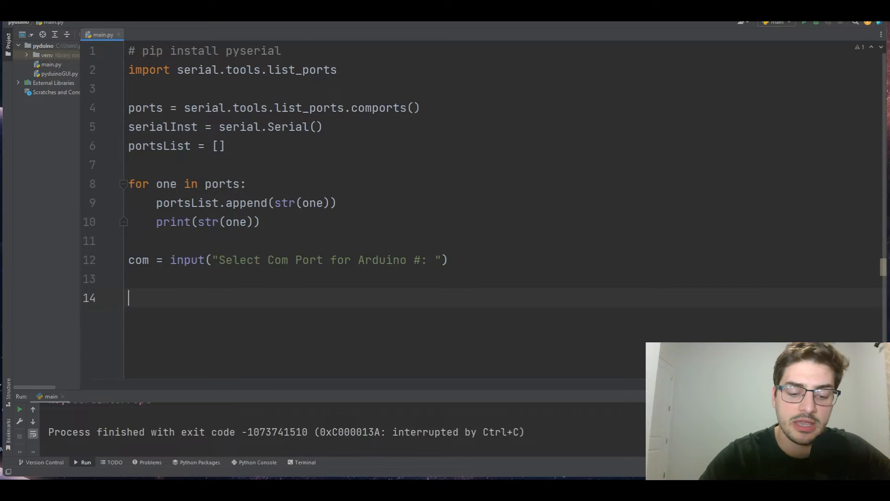
Loop over range(len(portsList)) checking portsList[i].startswith("COM" + str(com))
type("for i in range(len(")
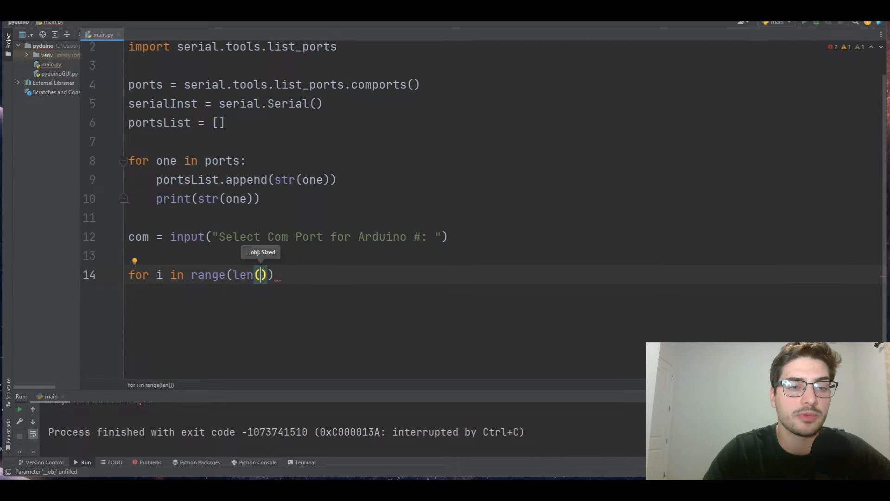
type("portsList")
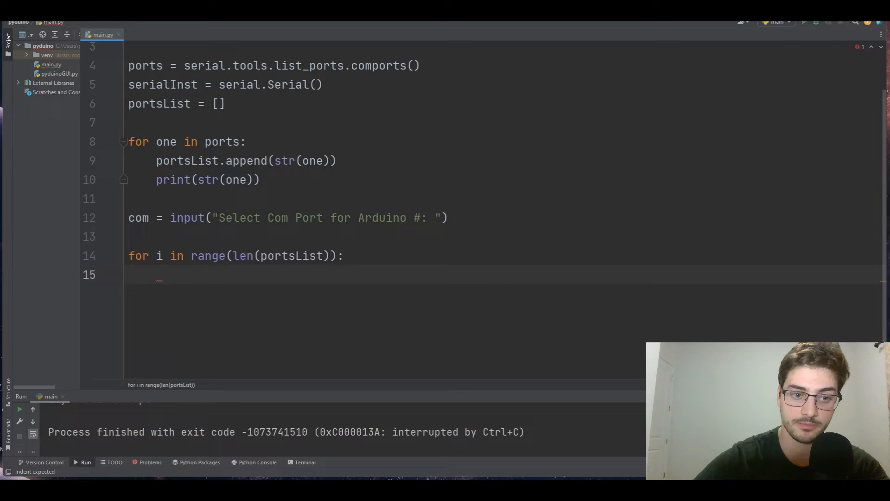
type("if")
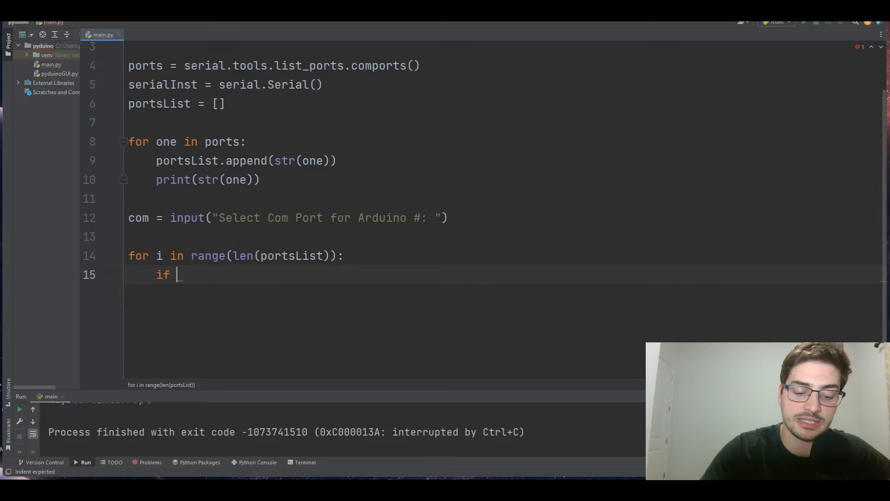
type("portsList")
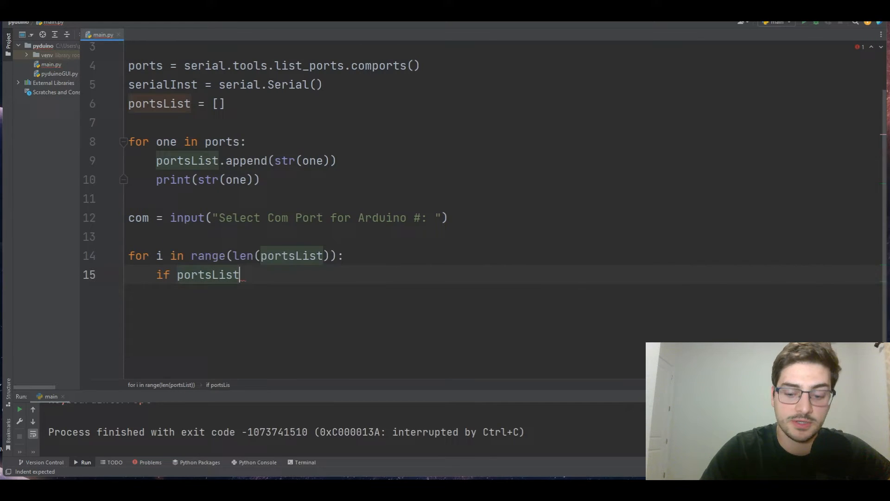
type("[i].startswith(")
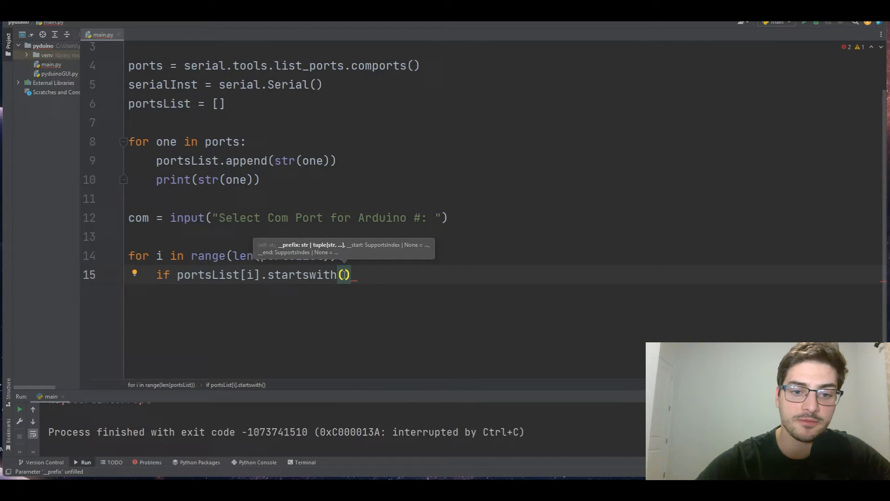
type("\"COM\"")
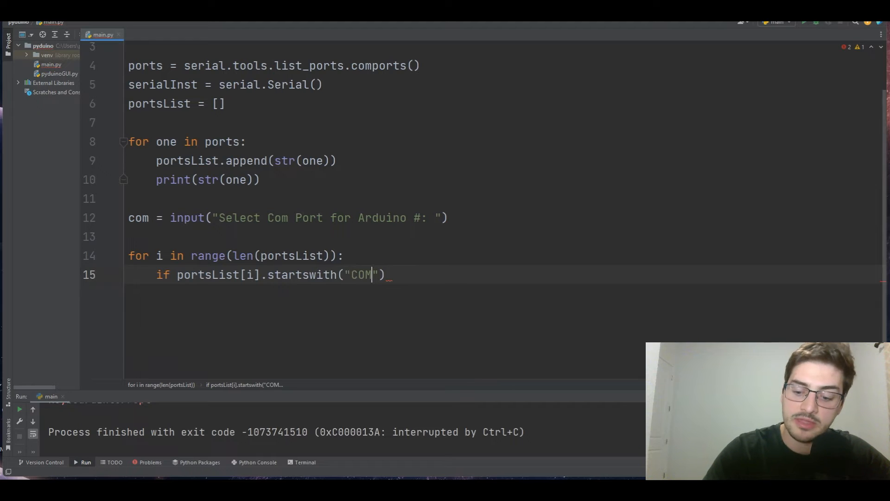
type("+")
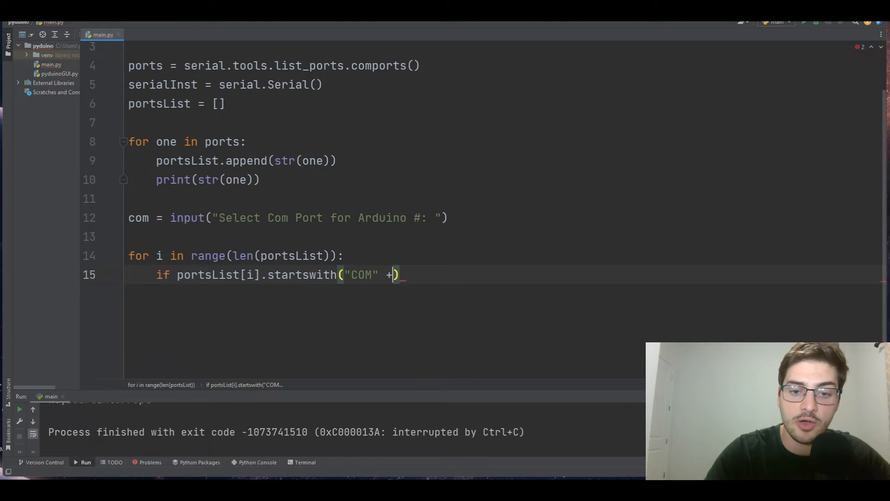
type("str")
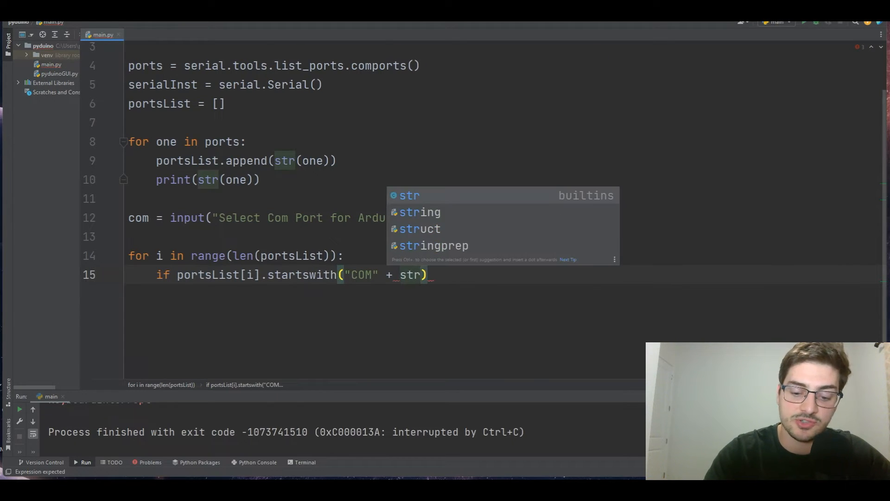
type("(com")
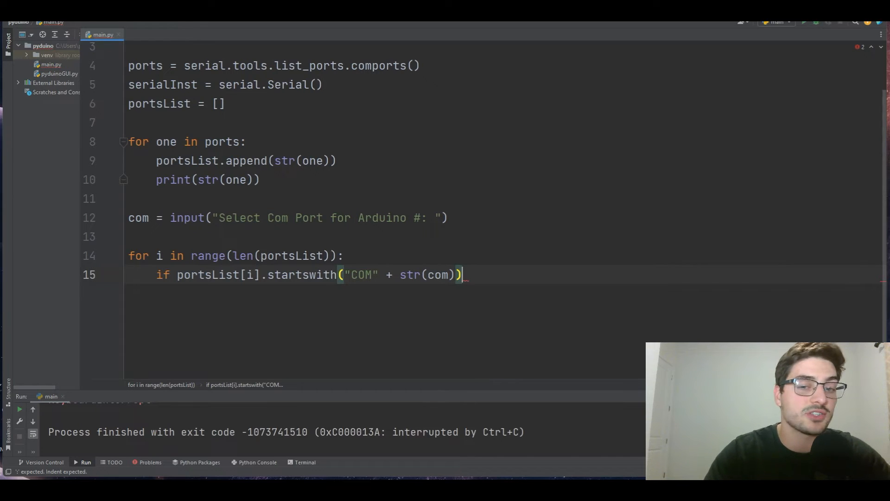
type(":")
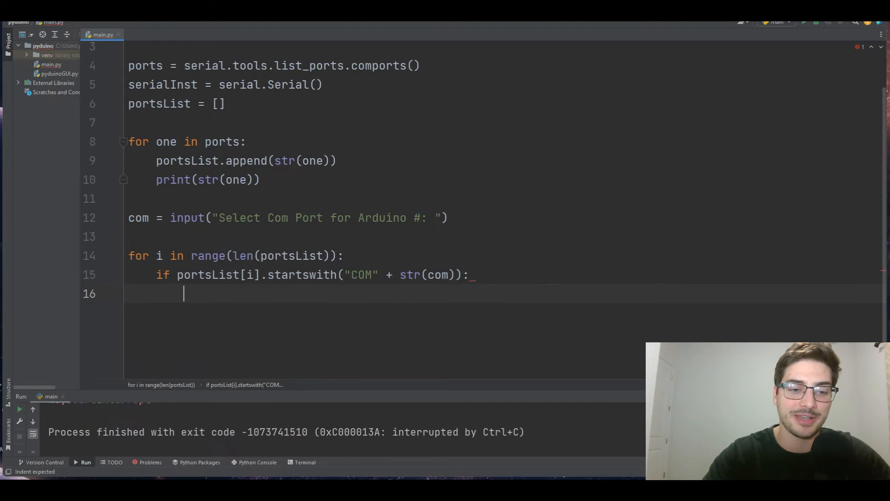
Inside the if, set use = "COM" + str(com) and print use
type("us")
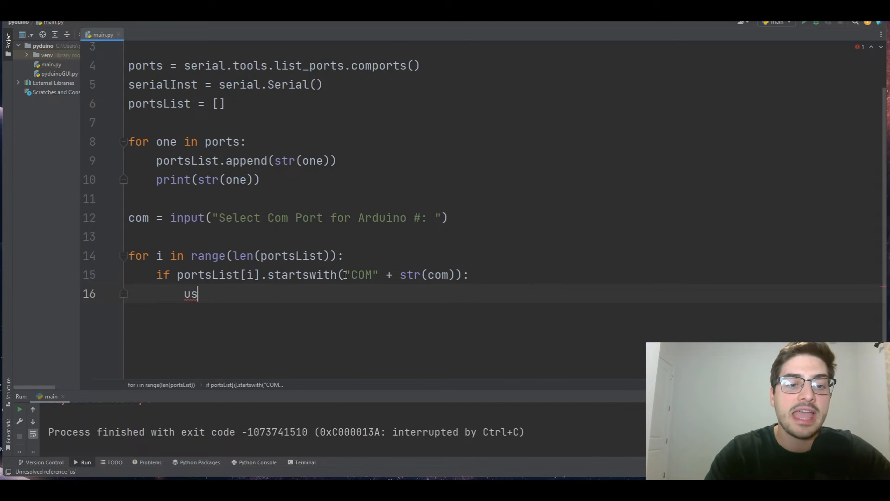
type("e =")
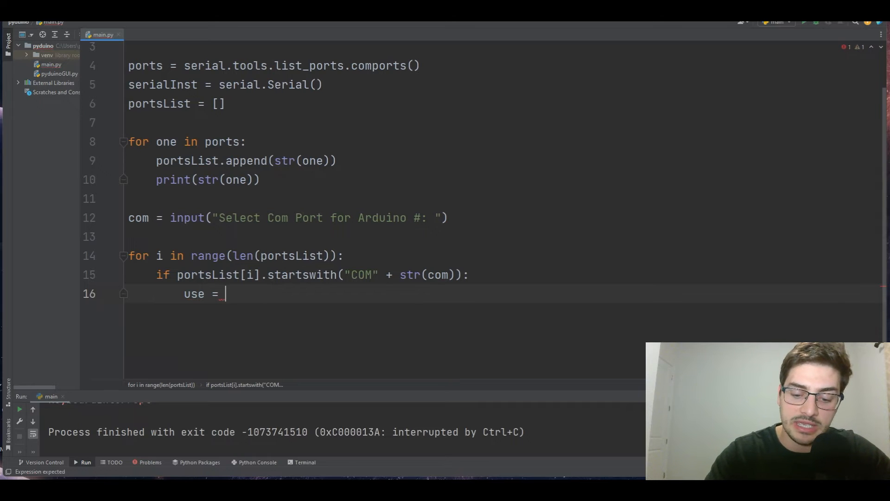
type("\"COM\" +")
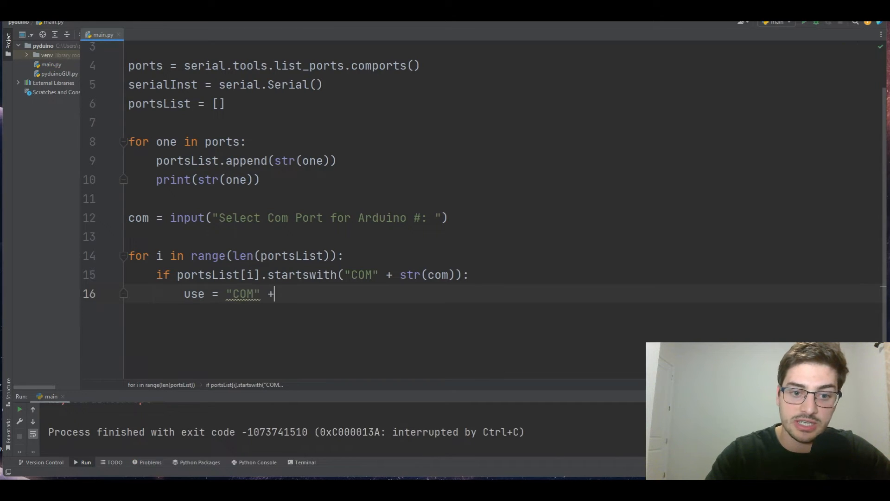
type("str(com)")
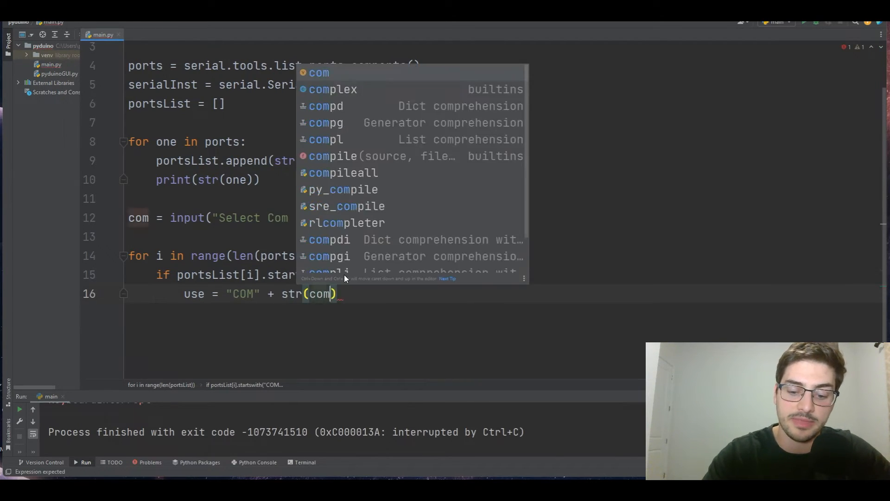
key("Escape")
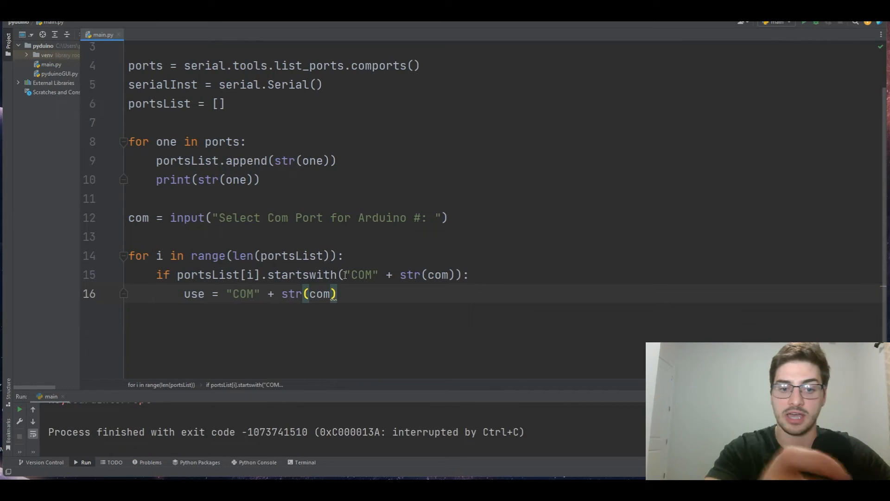
type("print(")
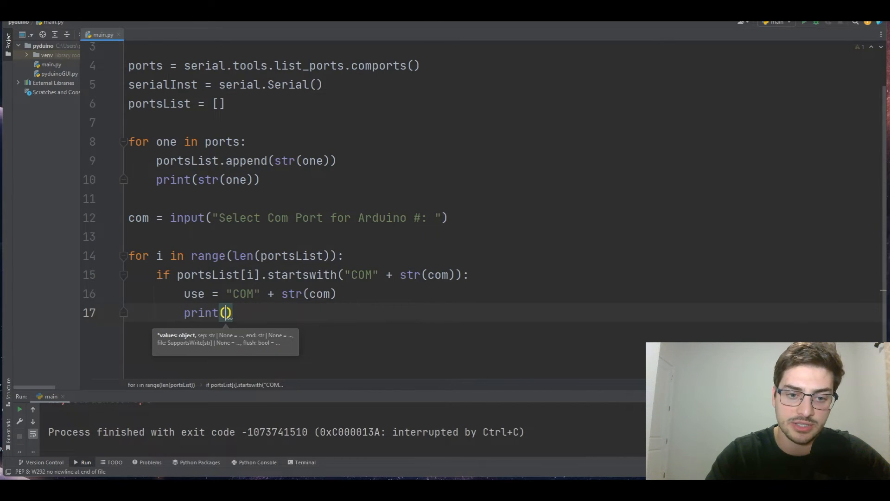
type("\"CO")
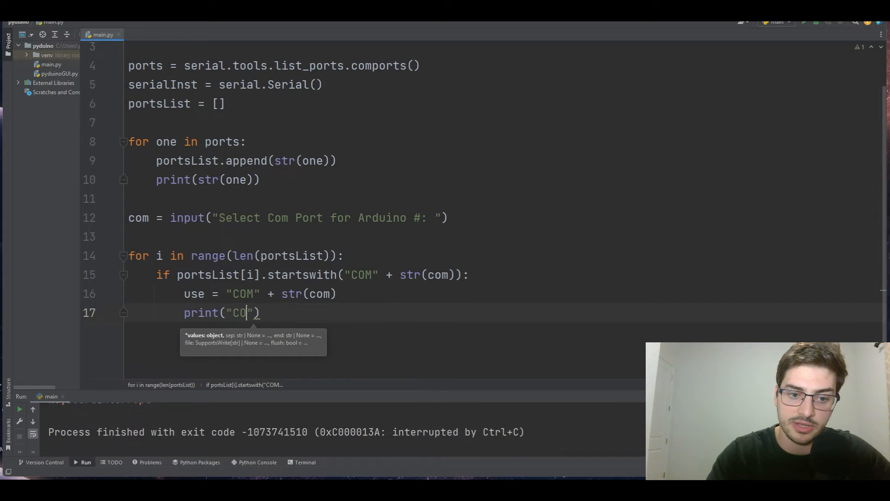
type("use")
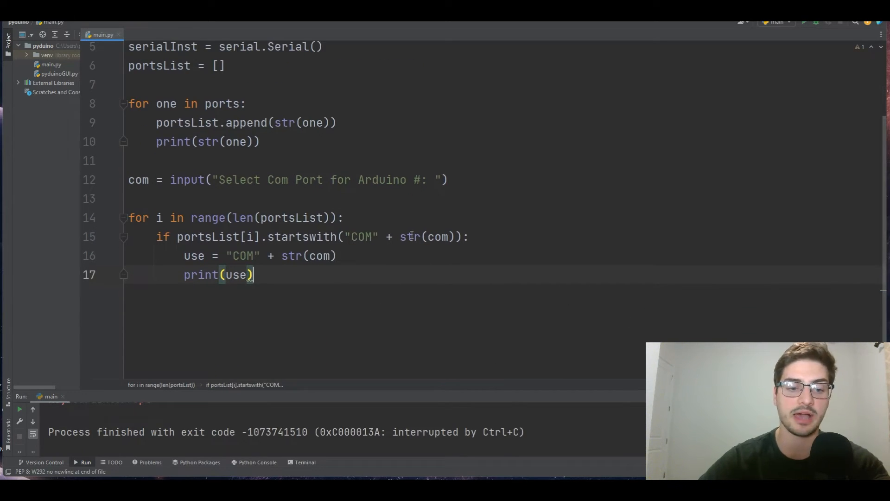
mouse_move(407, 237)
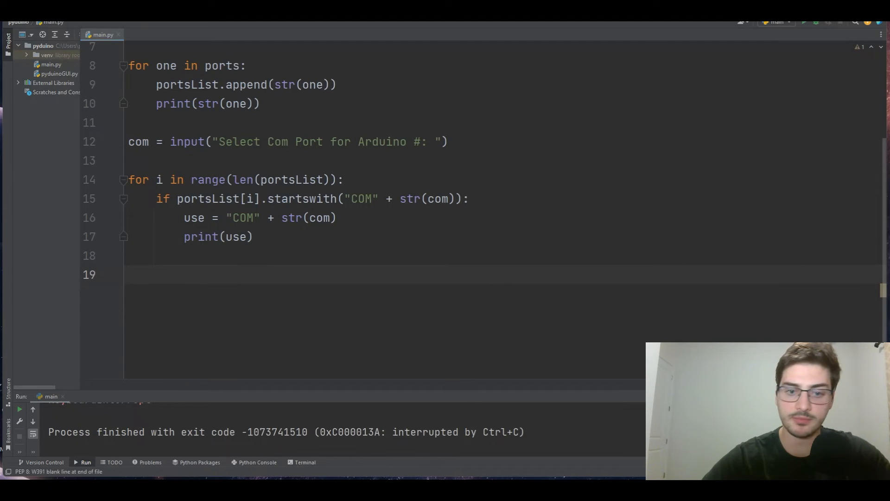
Add serialInst.baudrate = 9600, serialInst.port = use, and serialInst.open()
type("serialInst.")
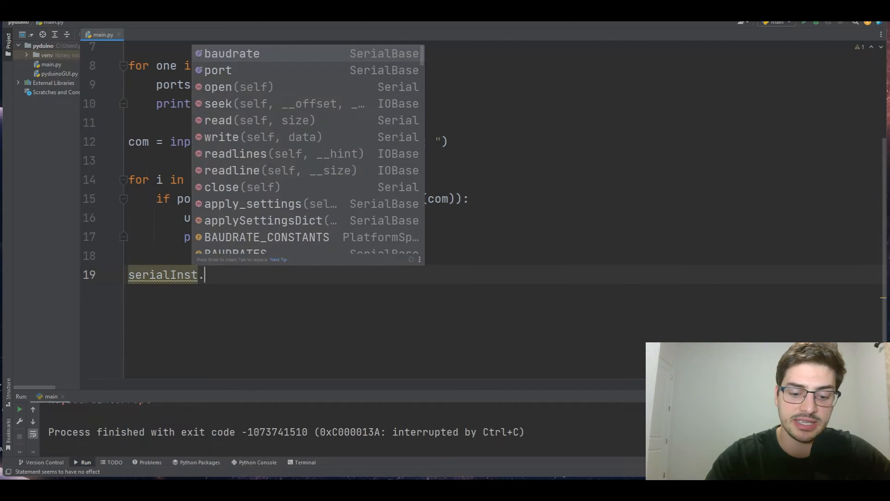
type("baudrate = 9")
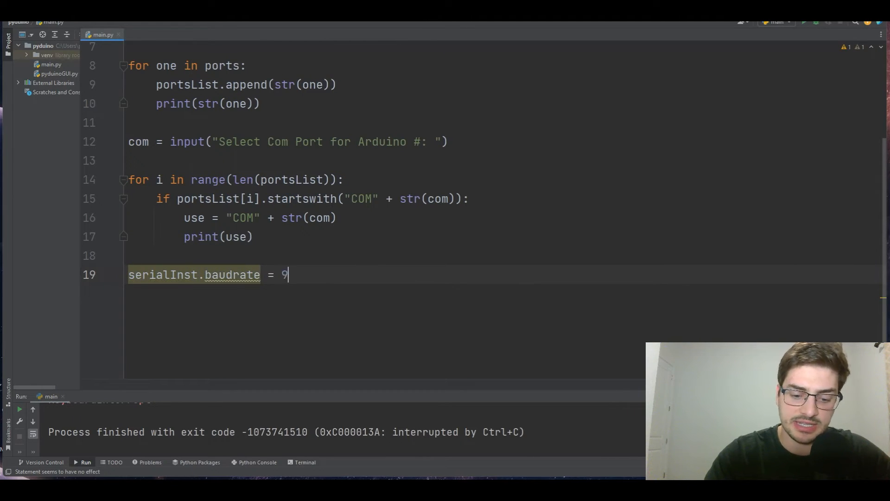
type("serialInst")
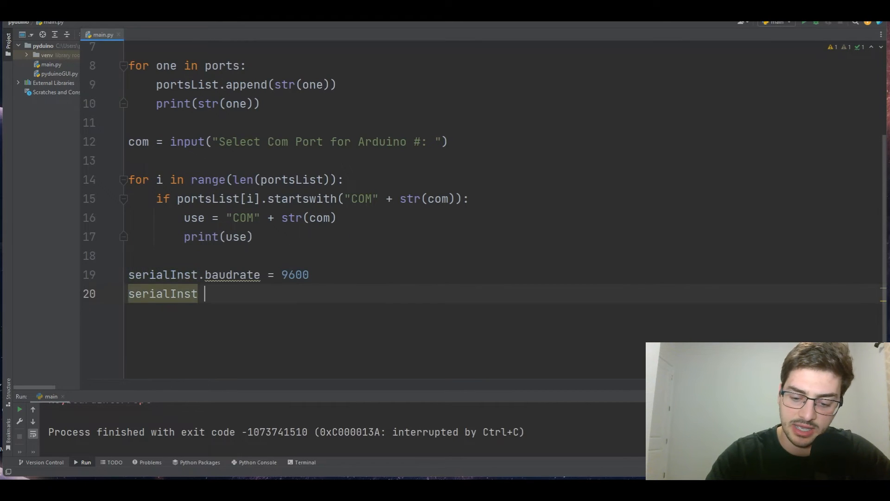
type(".por")
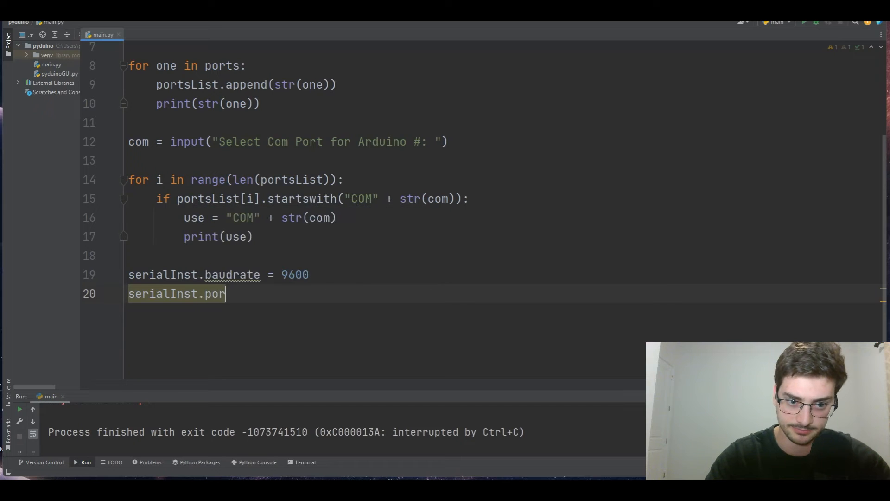
type("t =")
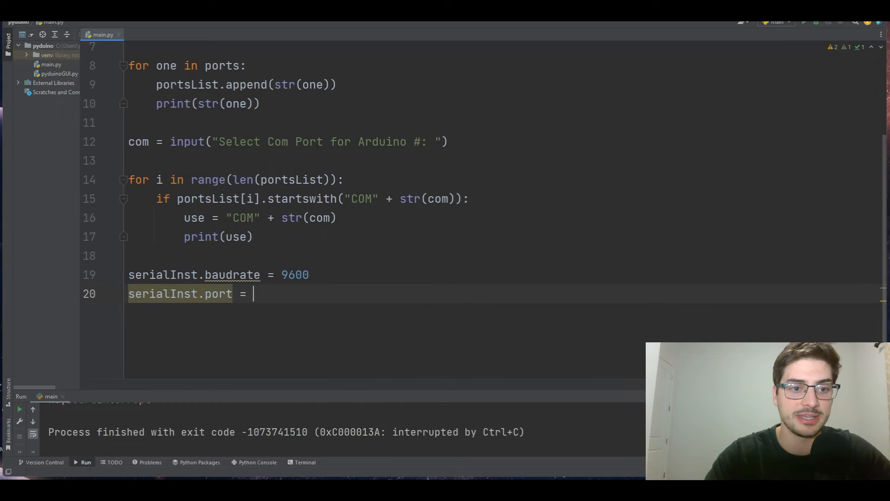
type("use")
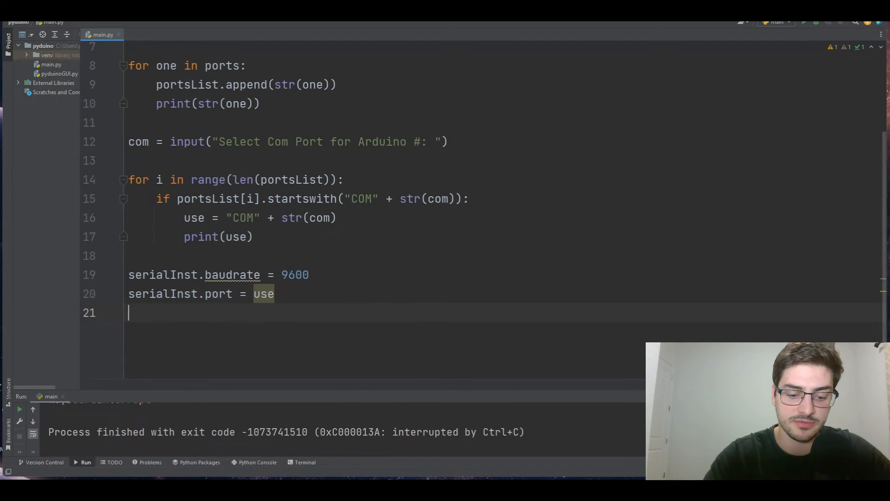
type("serial.")
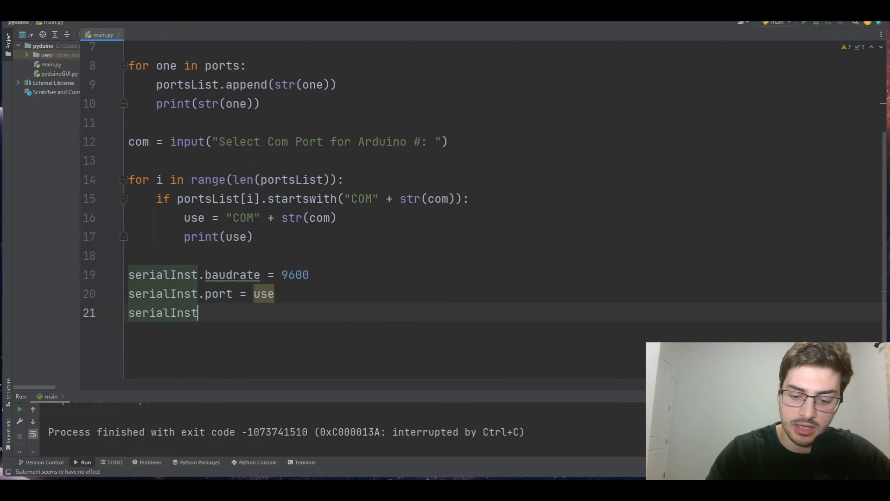
type(".open()")
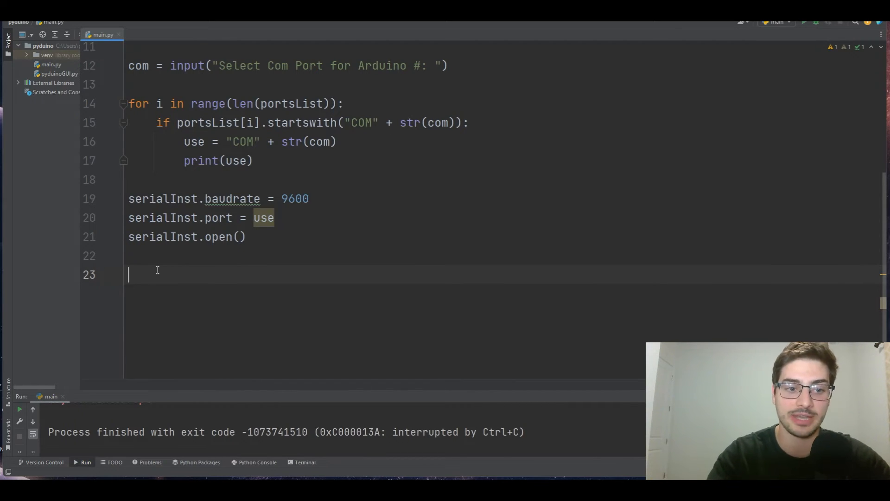
Start a while True loop with command = input("Arduino Command (ON/OFF/exit): ")
type("while Tru")
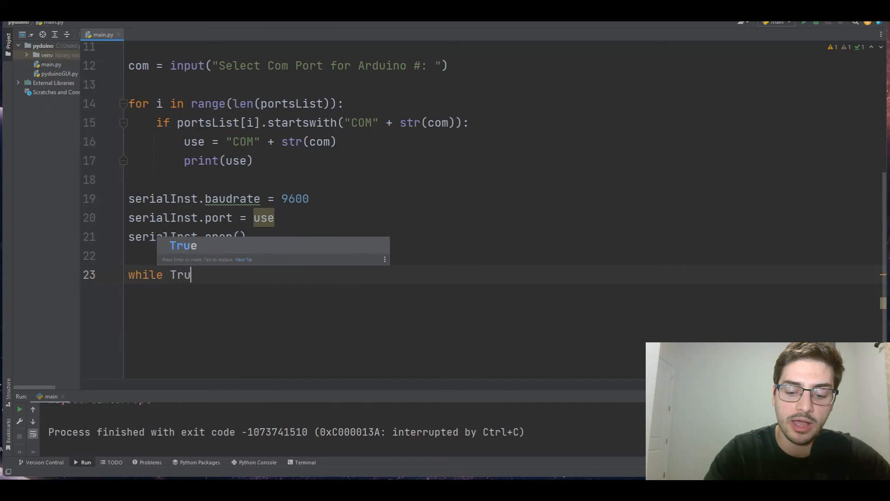
key("Enter")
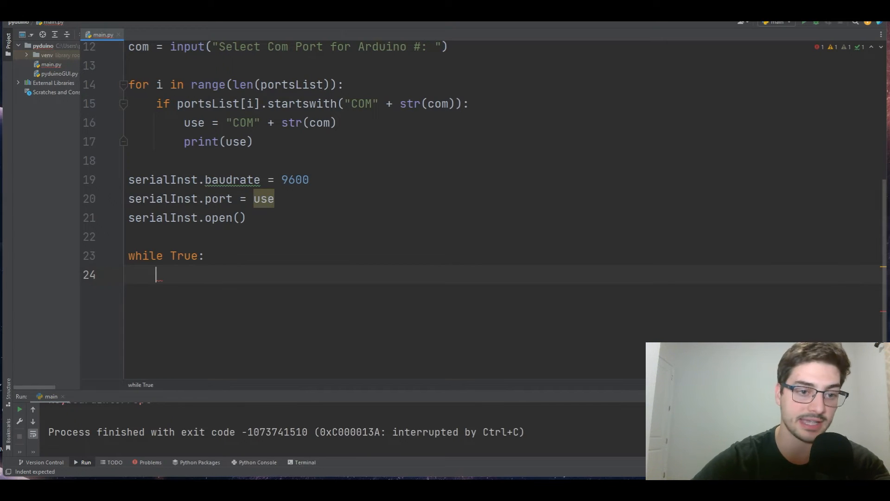
mouse_move(251, 280)
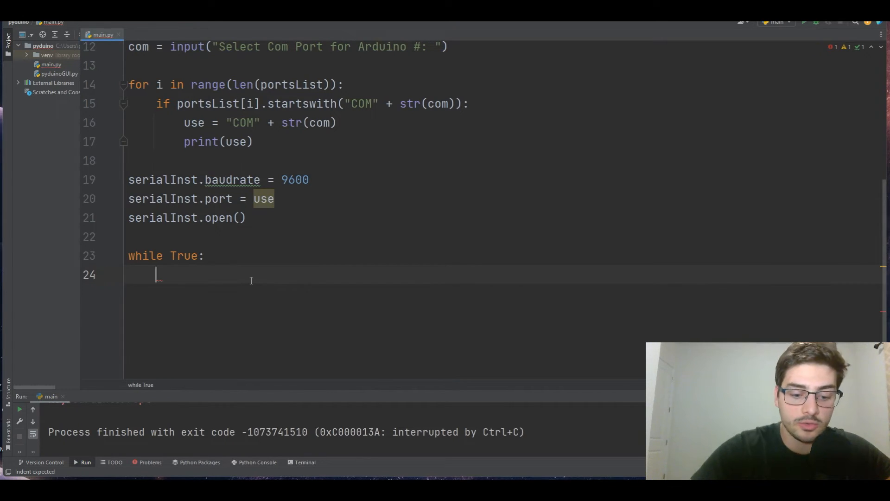
type("command")
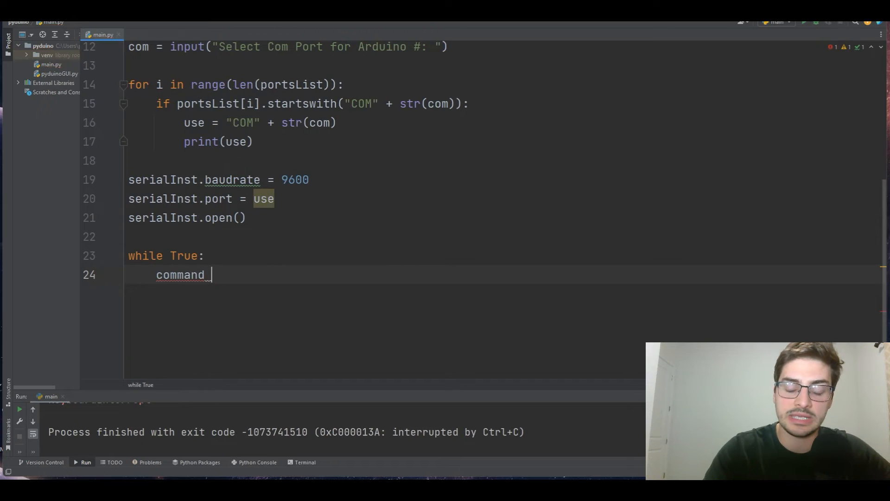
type("= input")
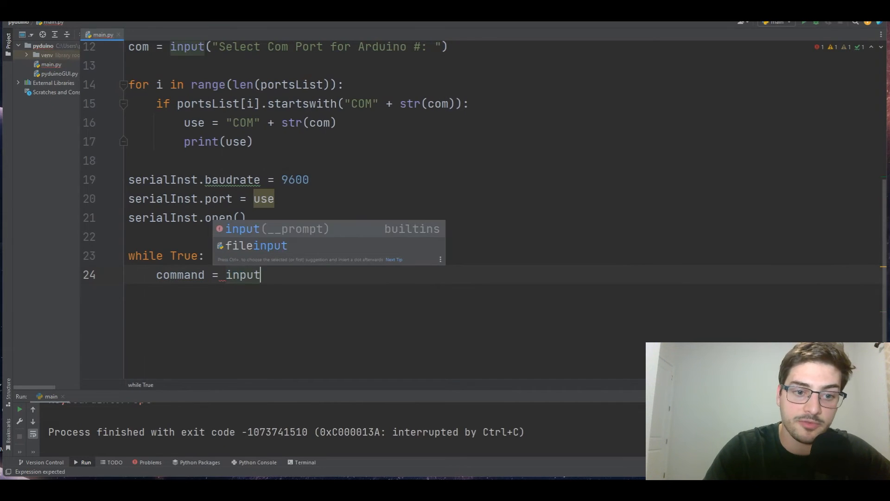
type("(\"Arduino \"")
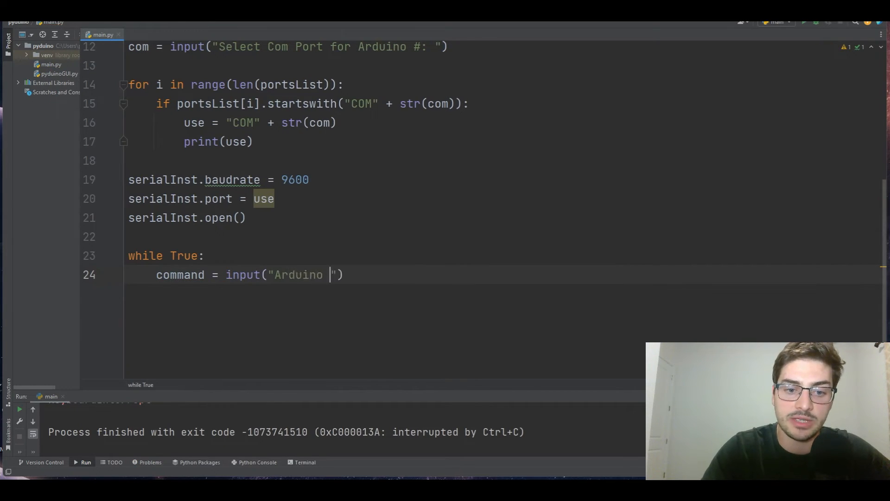
type("Command (ON")
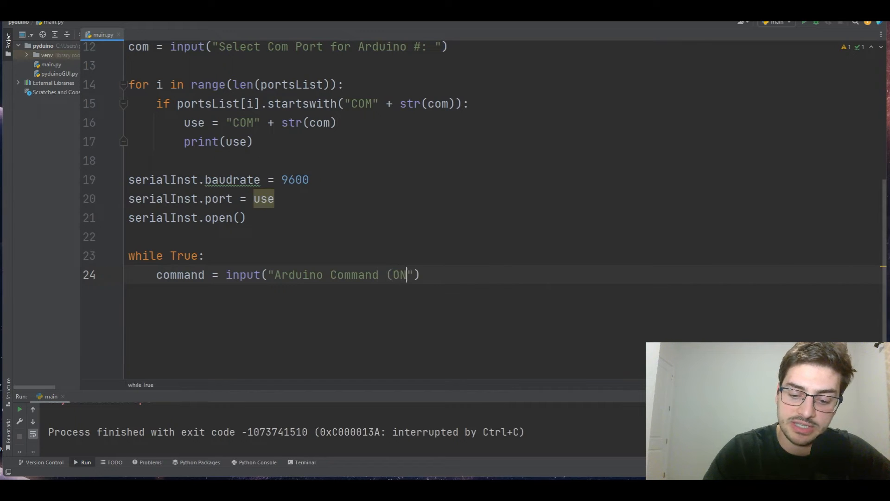
type("?OFF):")
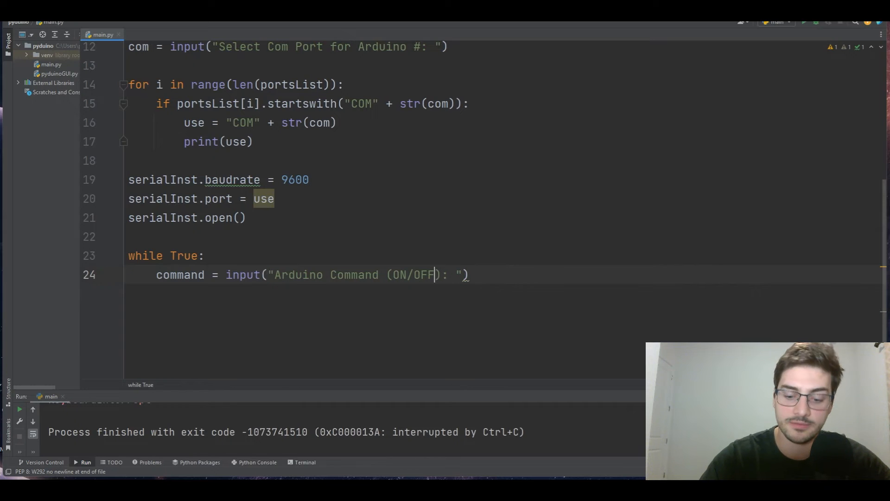
type("/exit")
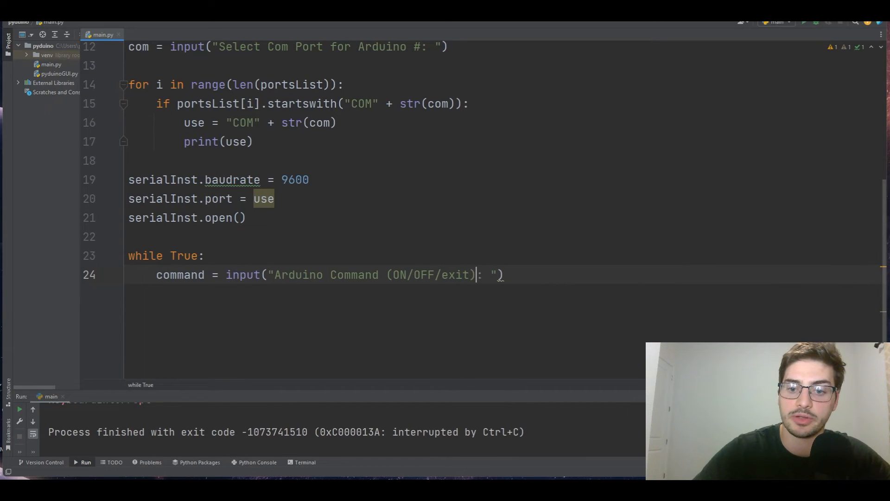
key("enter")
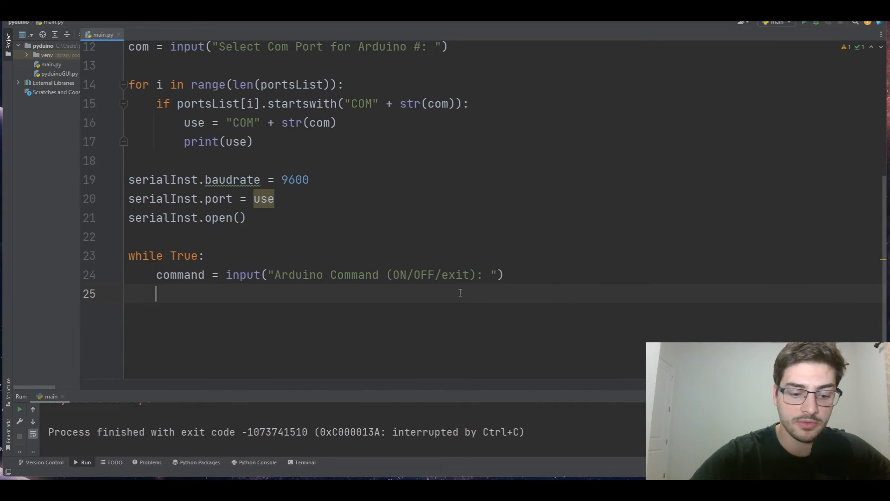
Add serialInst.write(command.encode('utf-8')) inside the loop
type("serialInst.write(")
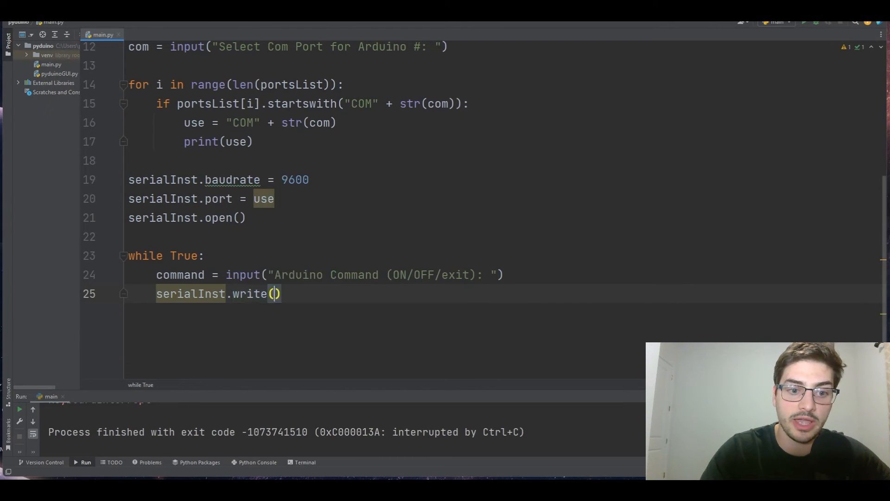
type("command")
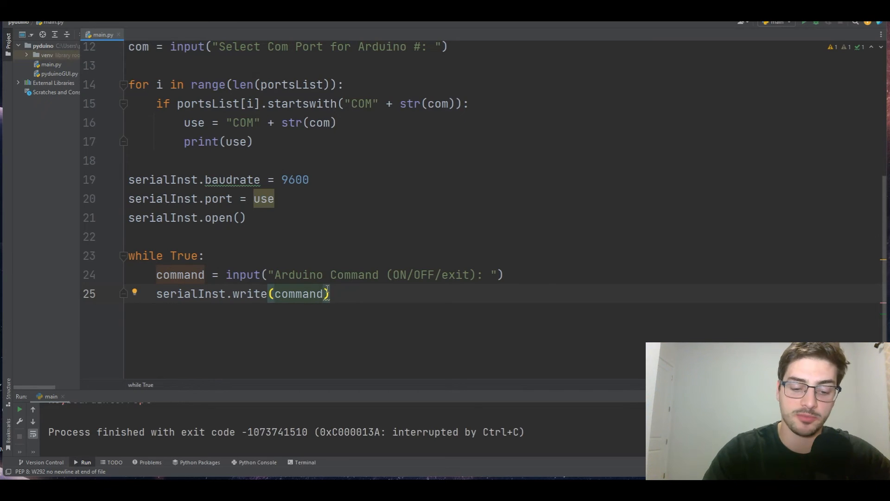
type(".encode(")
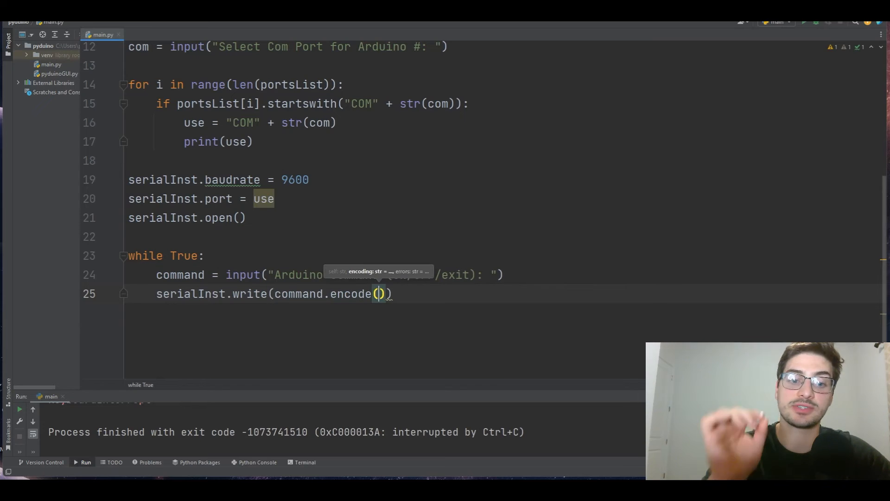
type("'")
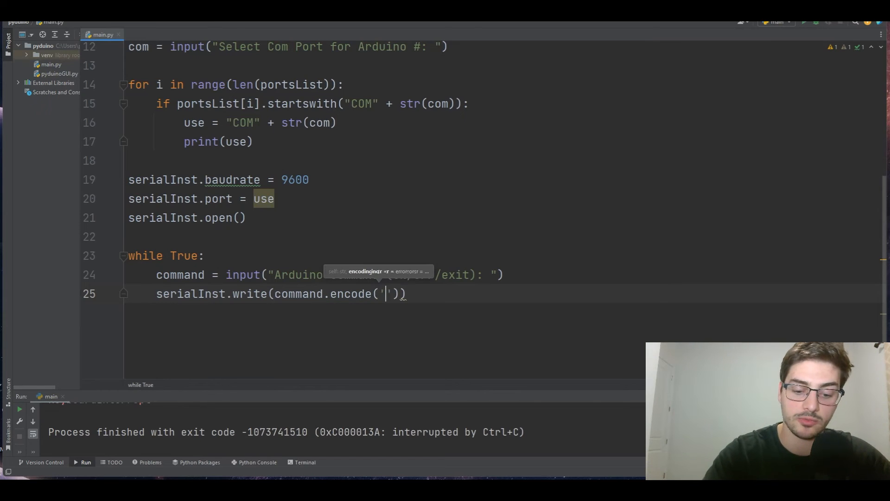
type("utf-8")
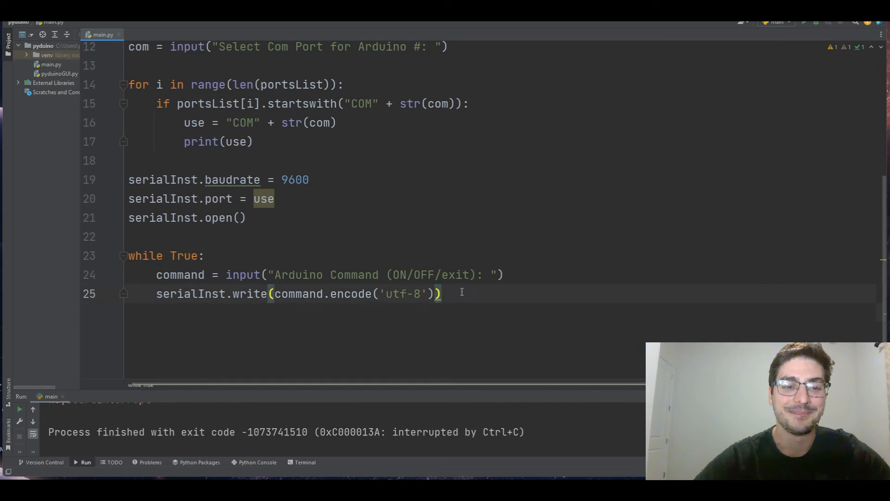
Add 'if command == 'exit':' with an indented quit() below the write line
type("if")
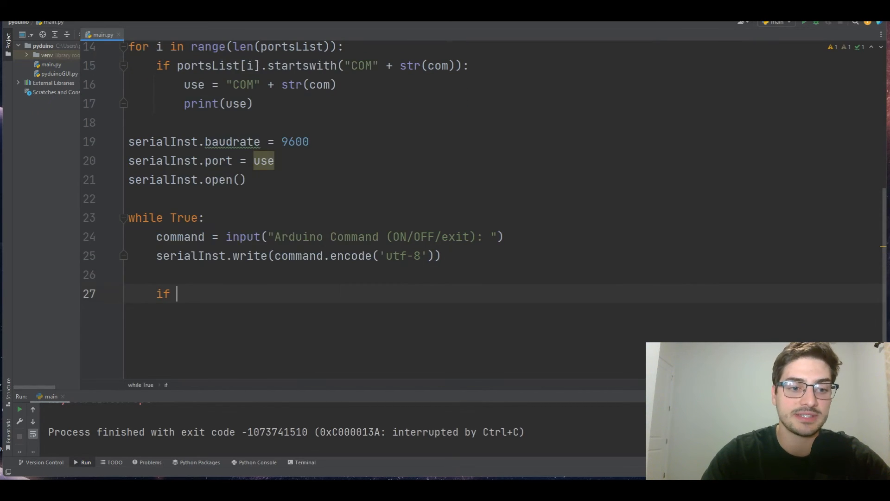
type("command ==")
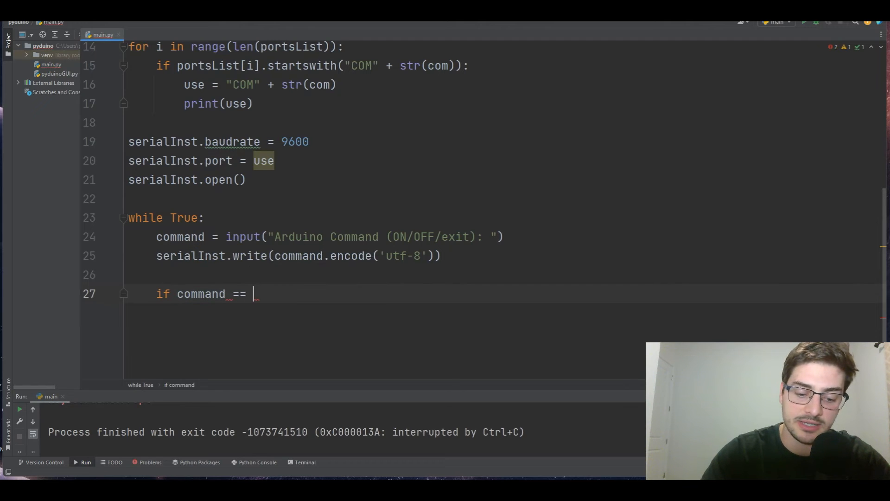
type("'exit':")
type("quit()")
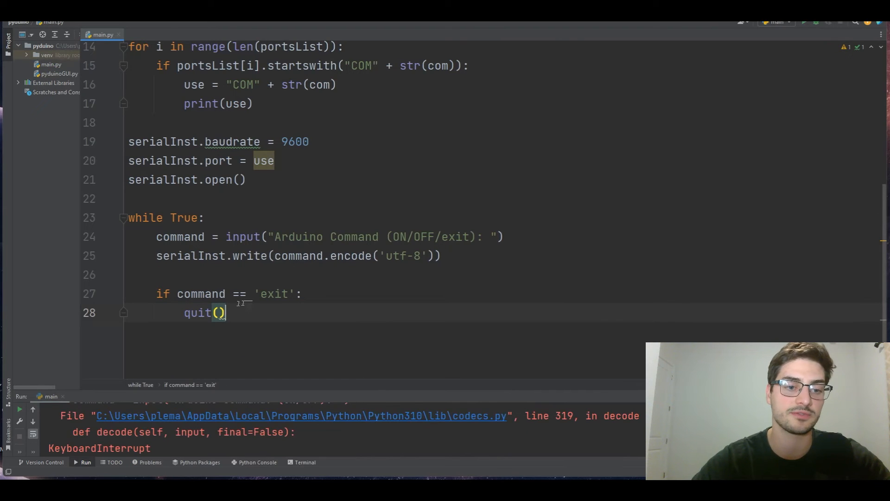
scroll("down", 3)
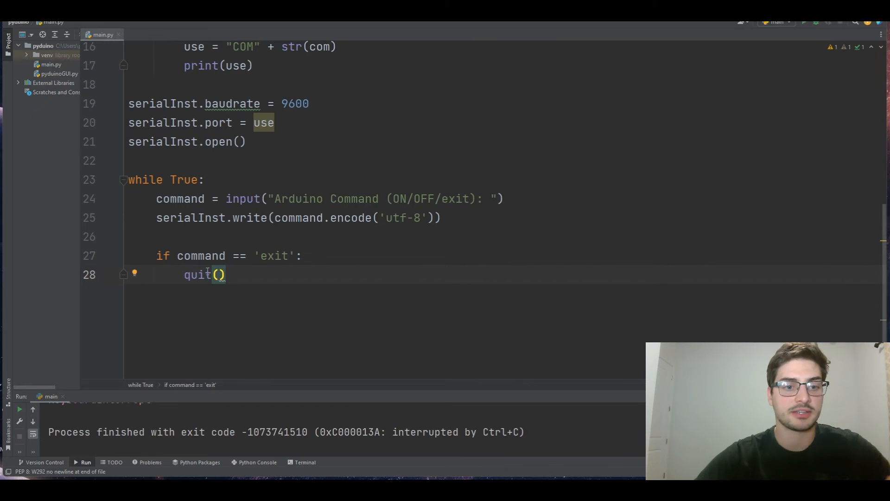
type("exit")
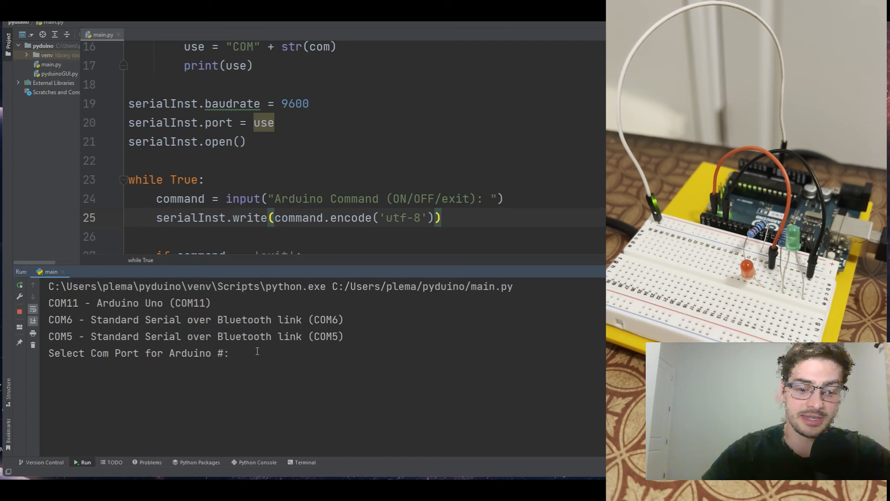
In the Run console, choose port 11, then enter ON, OFF, bad, on, OFF, exit
type("11")
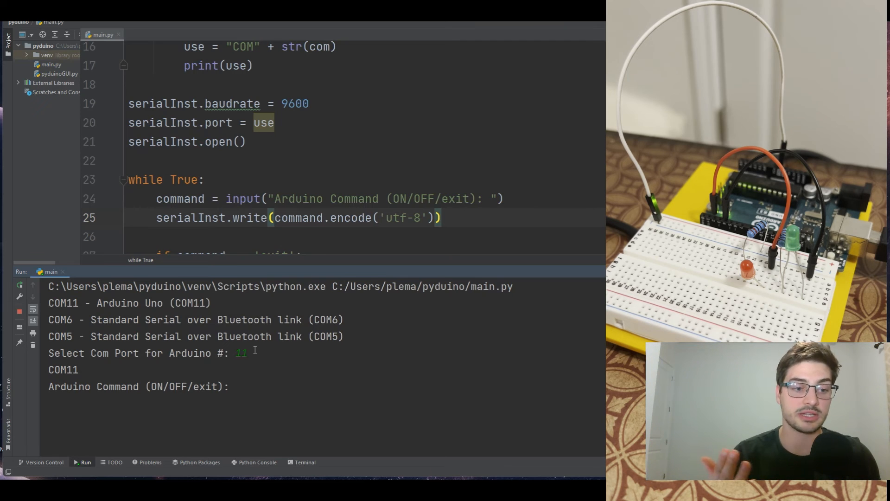
type("o")
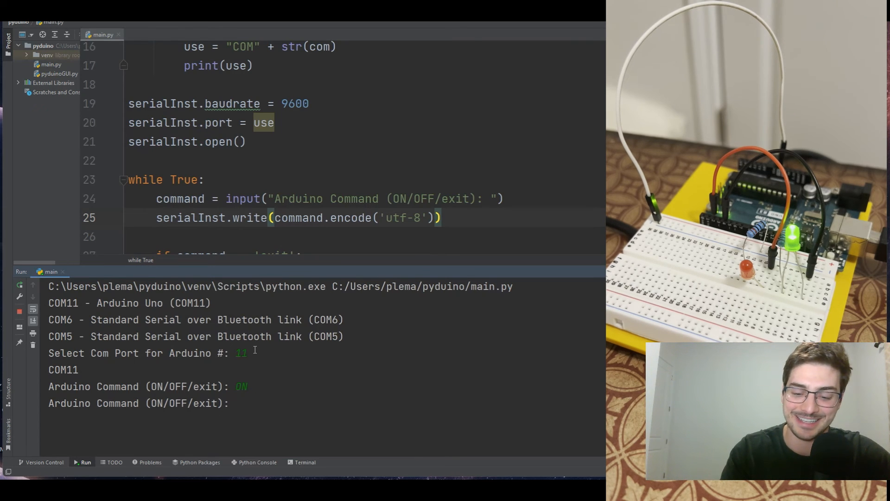
type("OFF")
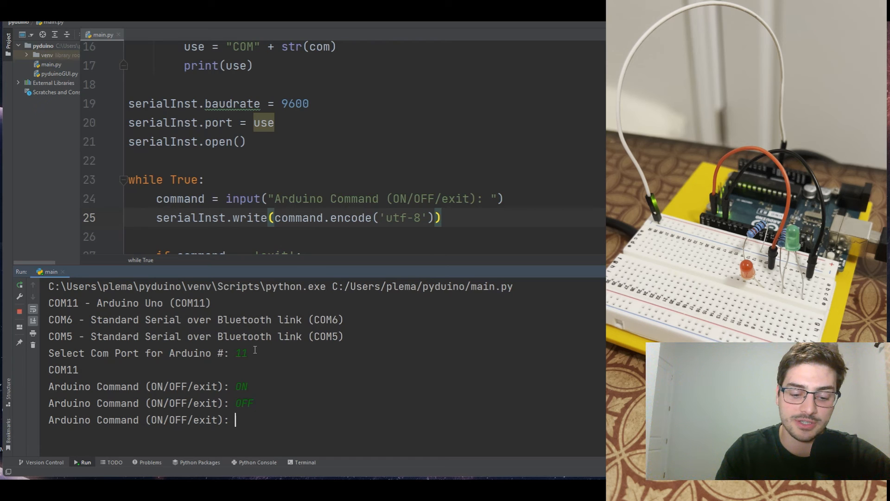
type("bad")
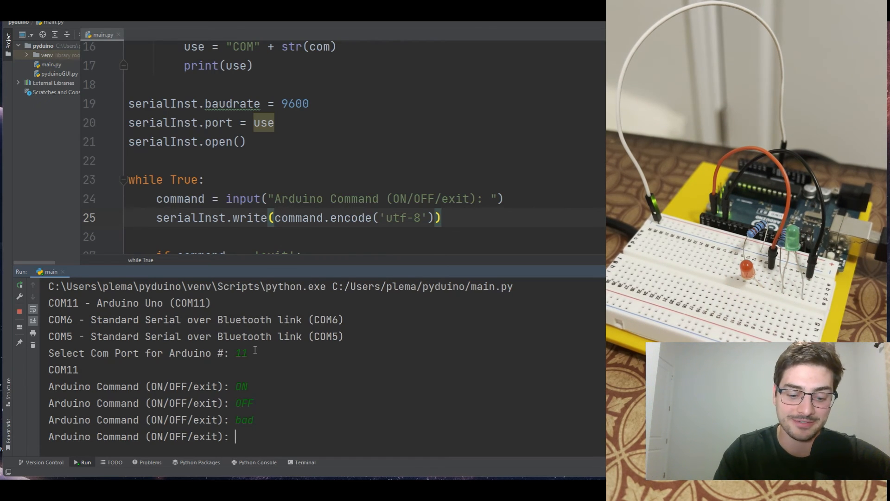
type("on")
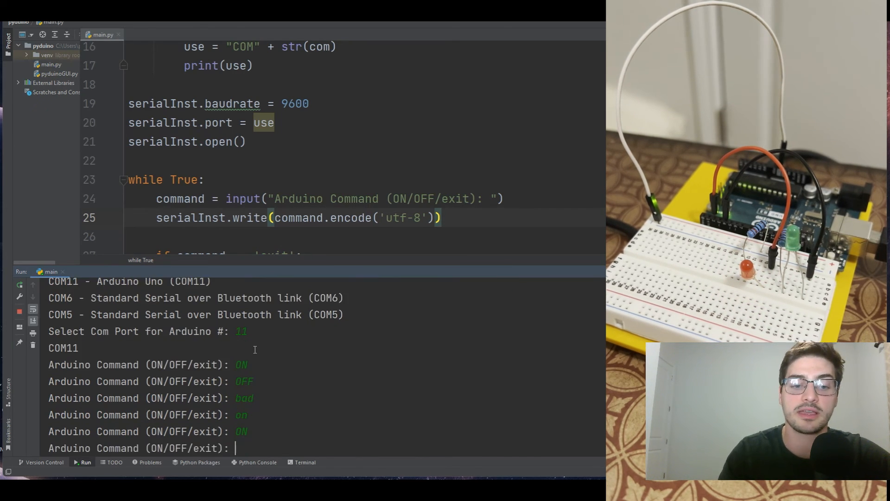
type("OFF")
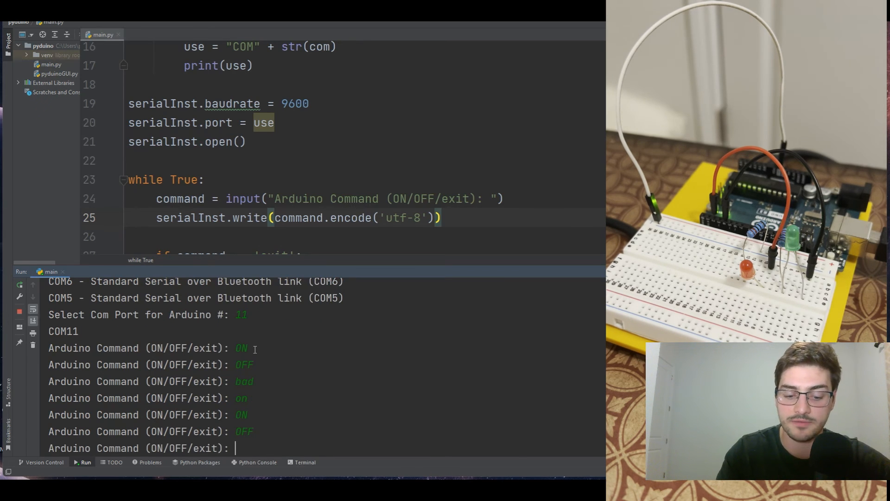
type("exit")
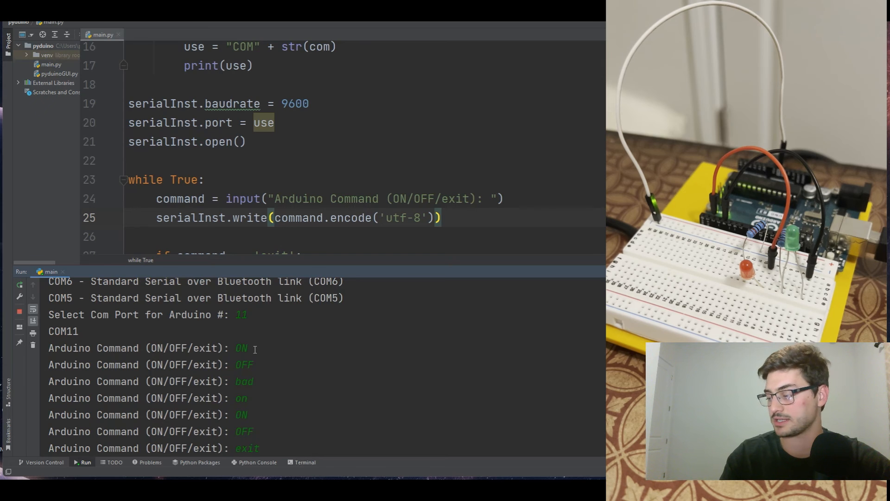